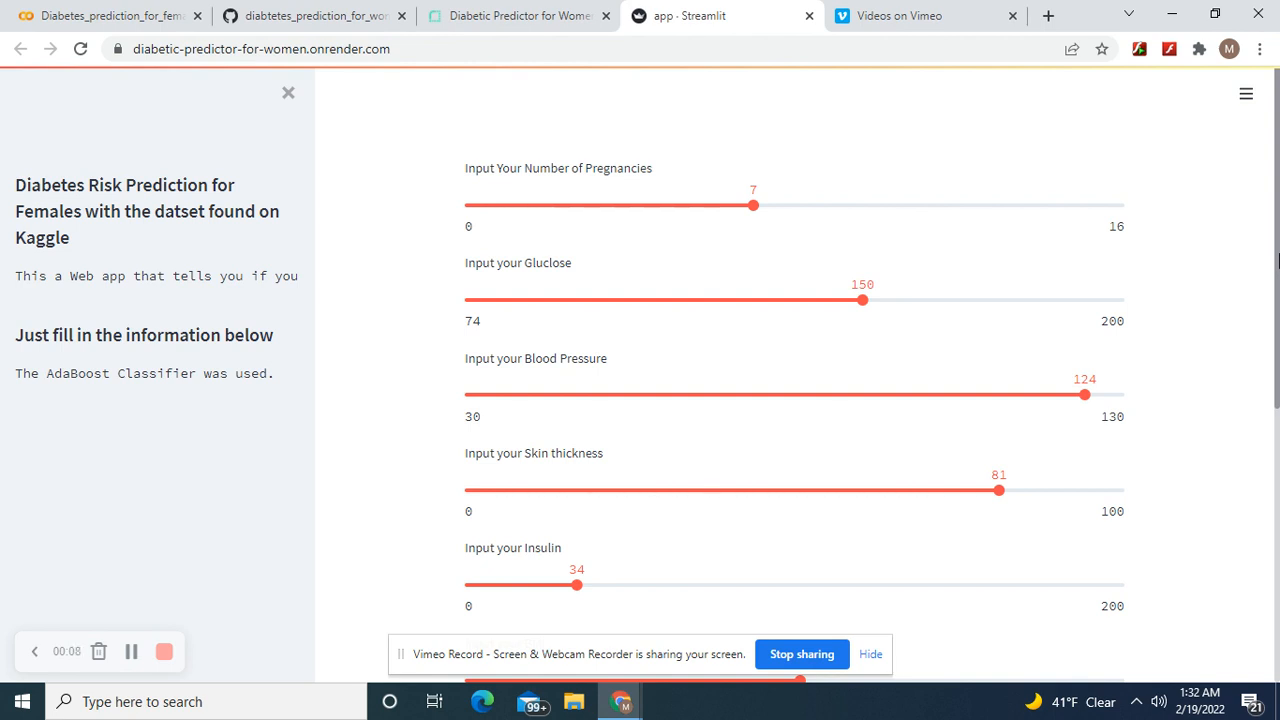
Step: Switch to the Diabetes_prediction_for_females notebook and scroll through its data loading, AdaBoost and prediction cells
scroll(down, 3)
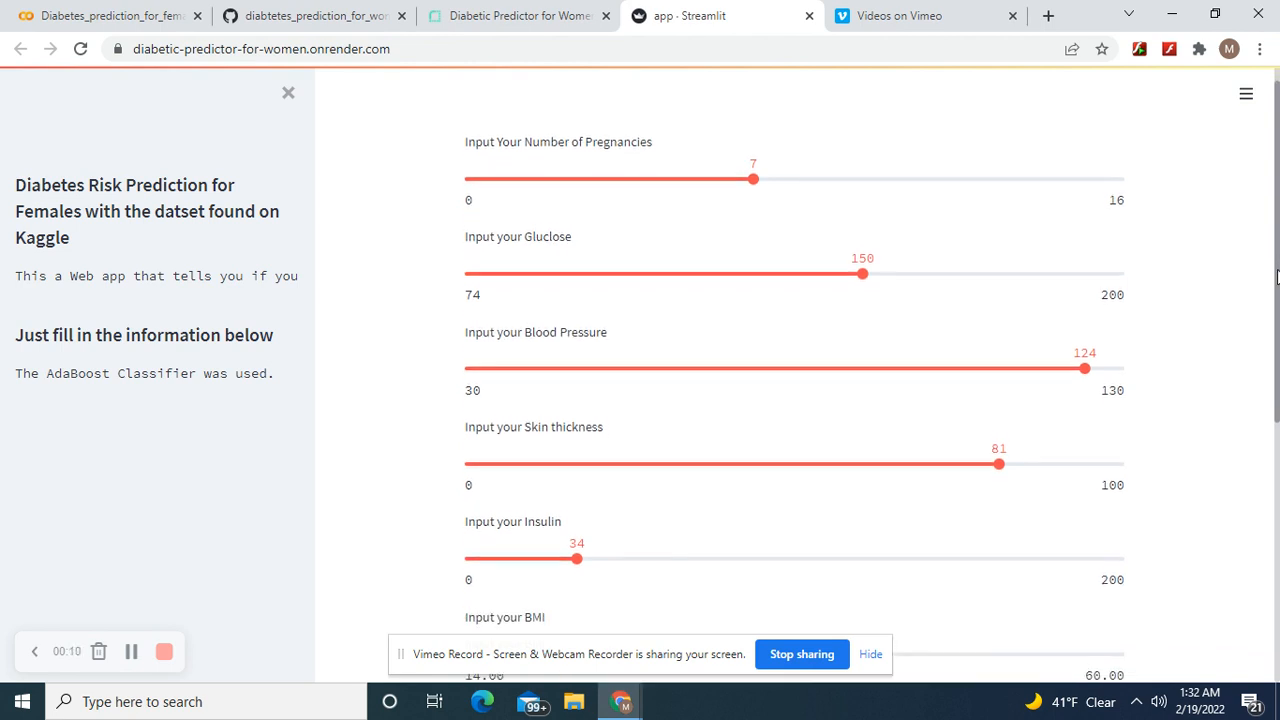
scroll(down, 3)
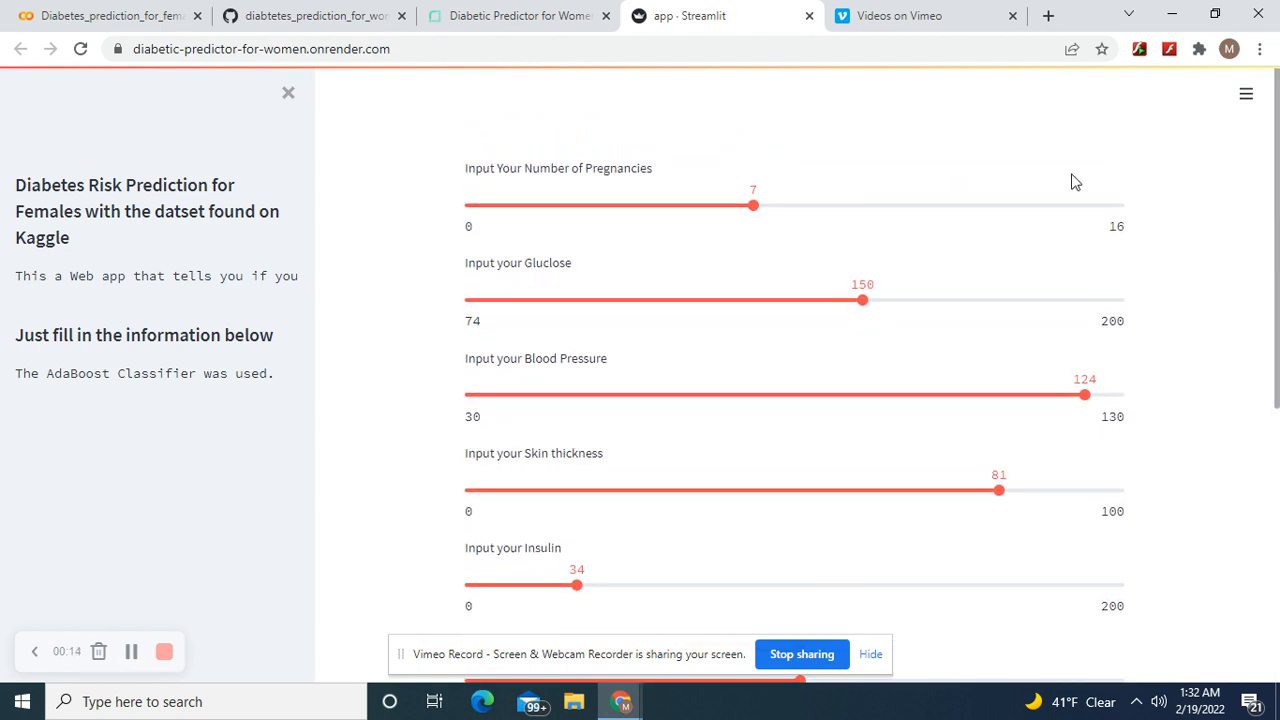
mouse_move(210, 109)
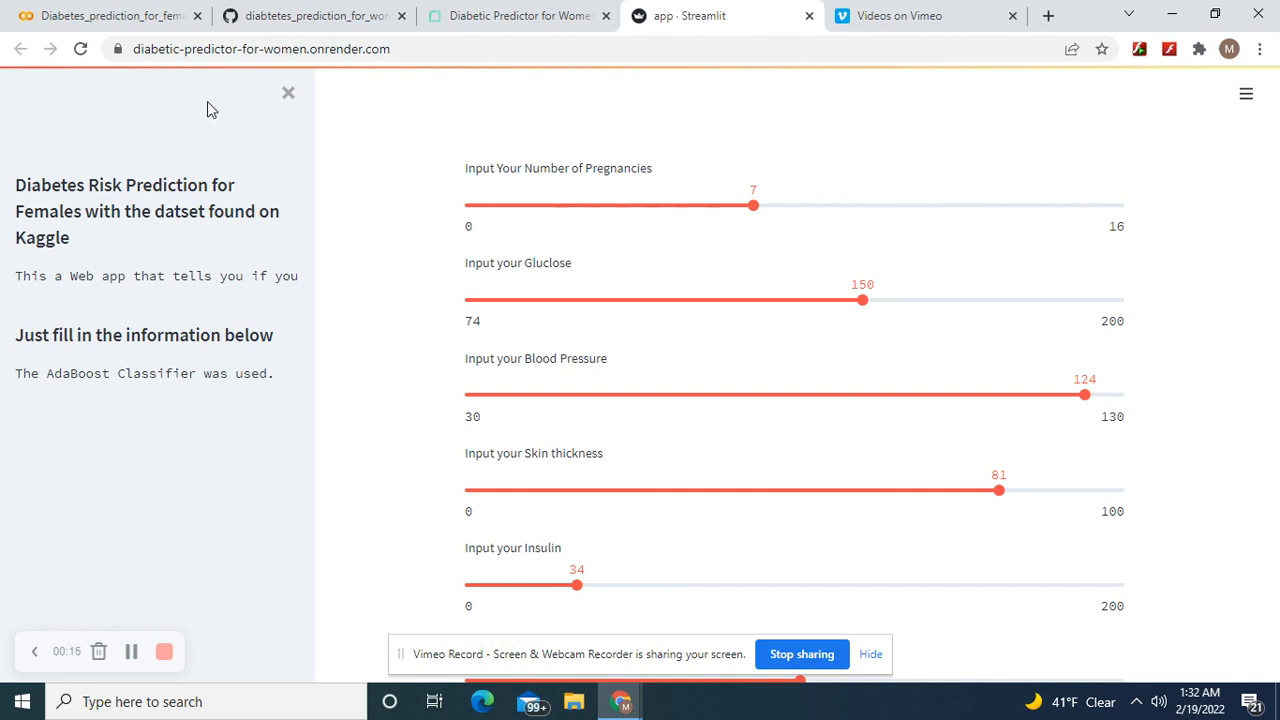
mouse_move(143, 74)
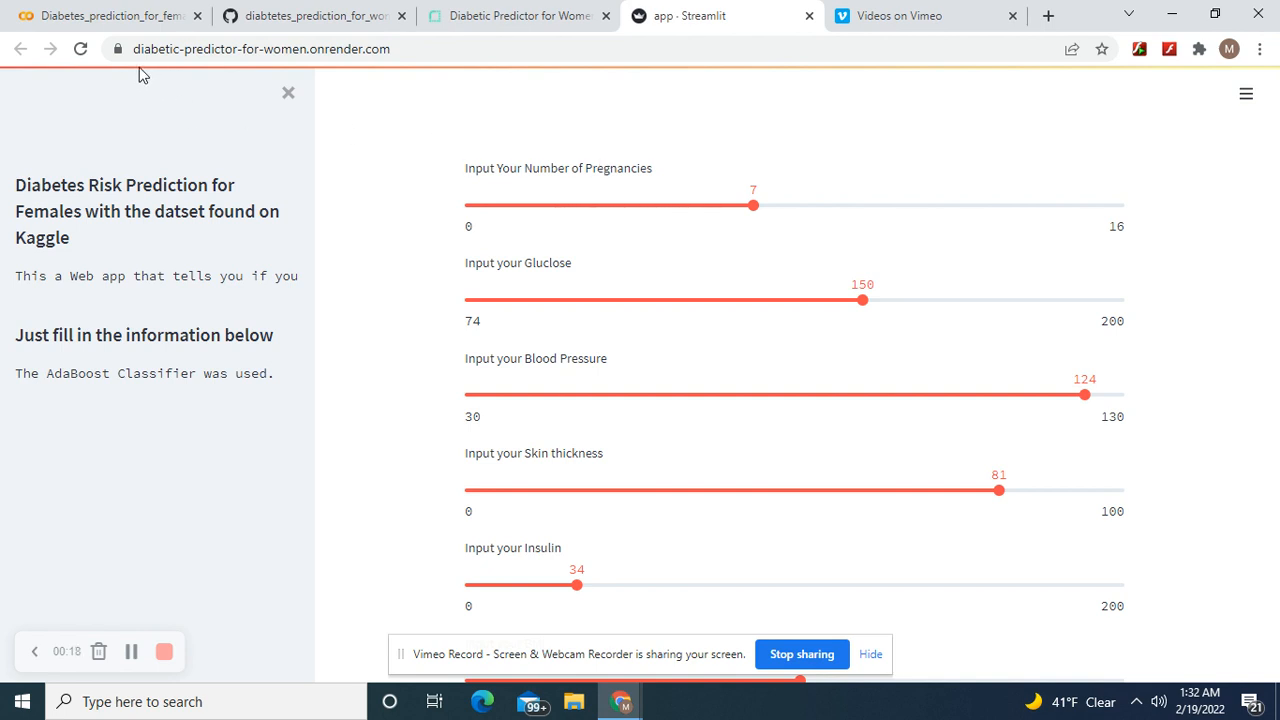
mouse_move(110, 15)
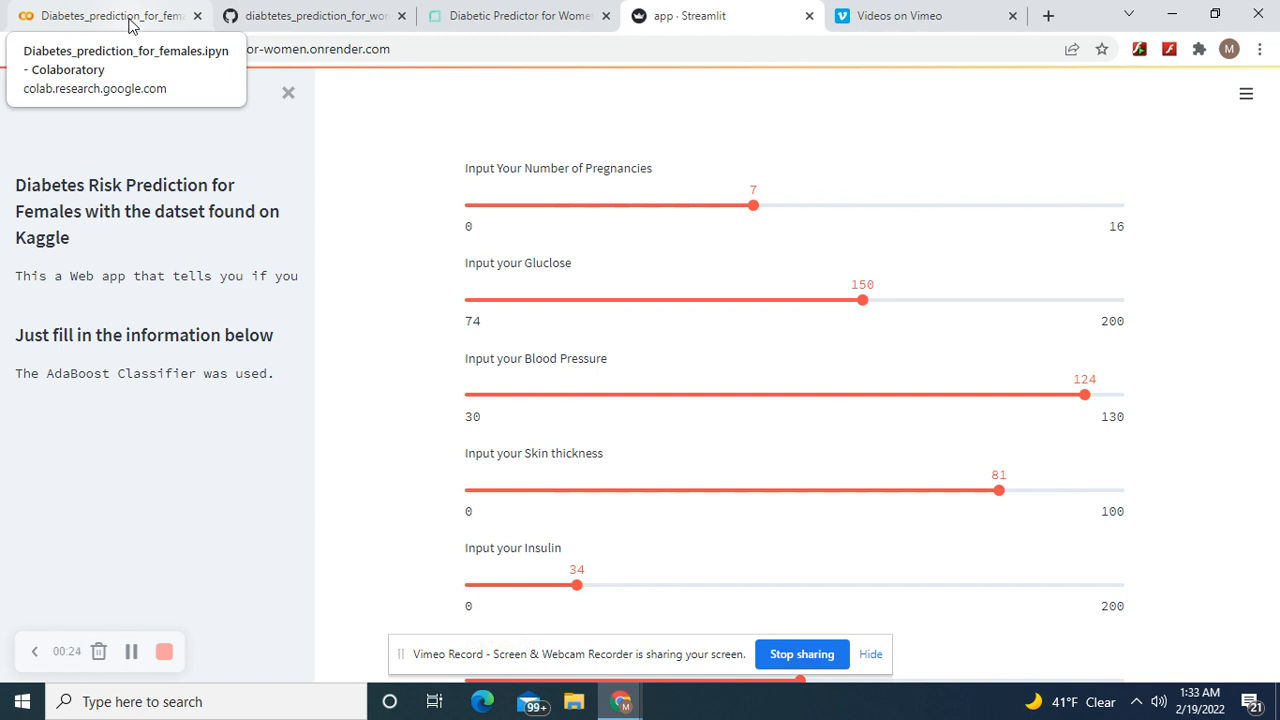
click(110, 15)
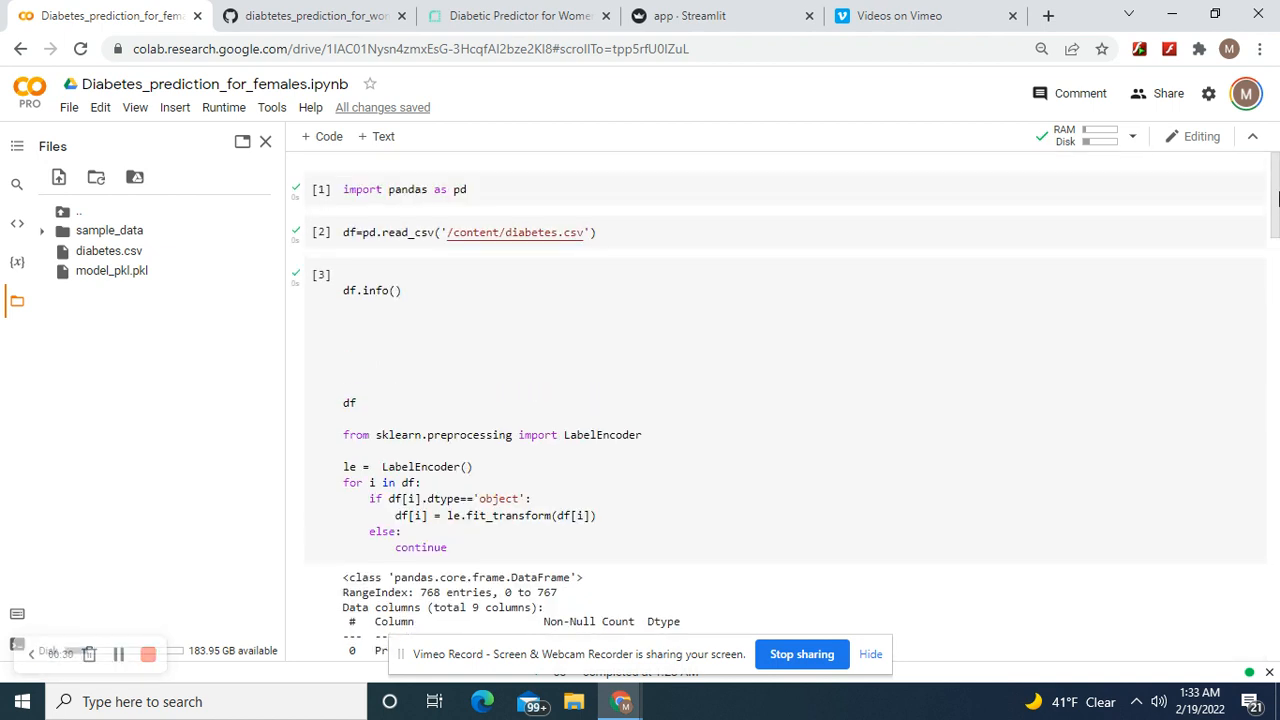
scroll(down, 3)
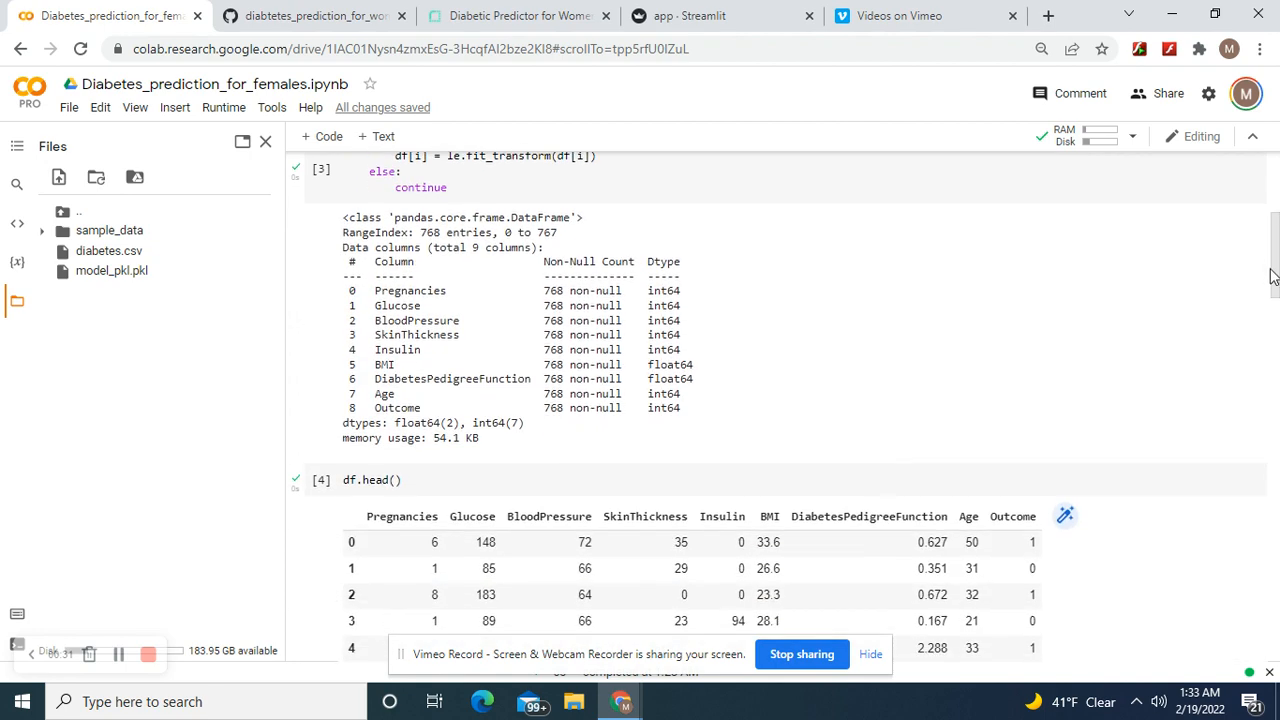
scroll(down, 3)
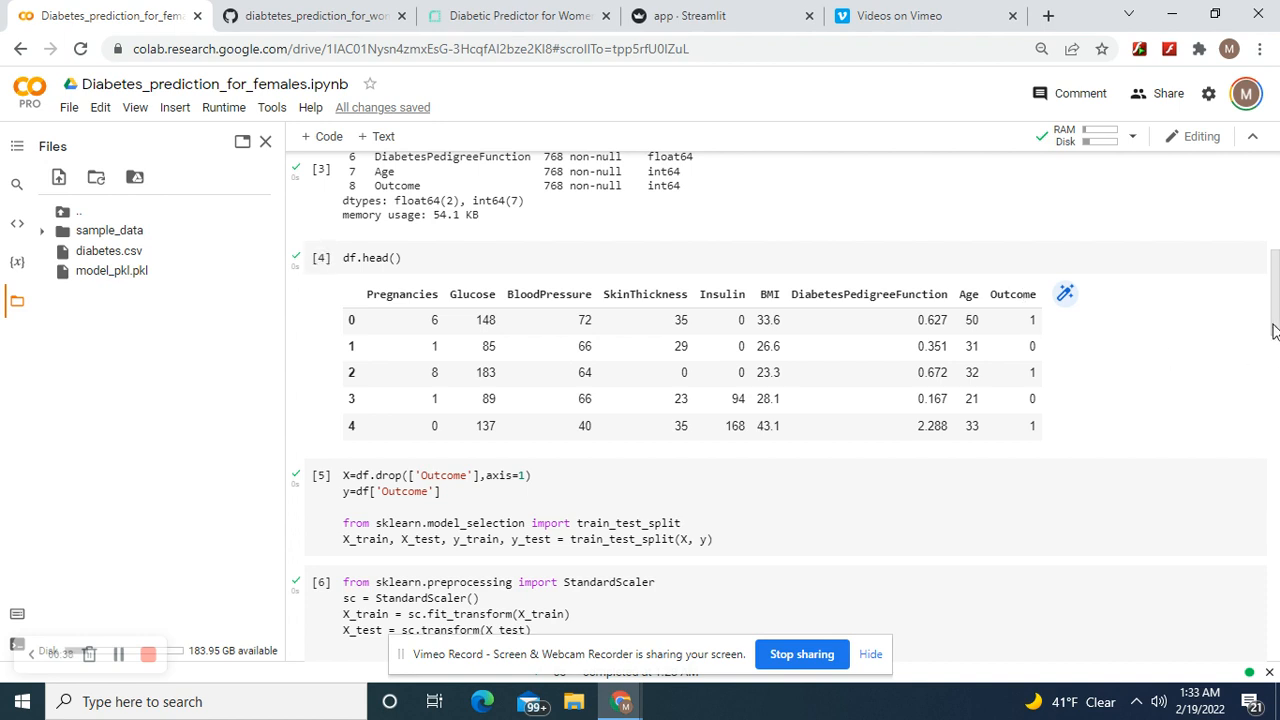
scroll(down, 3)
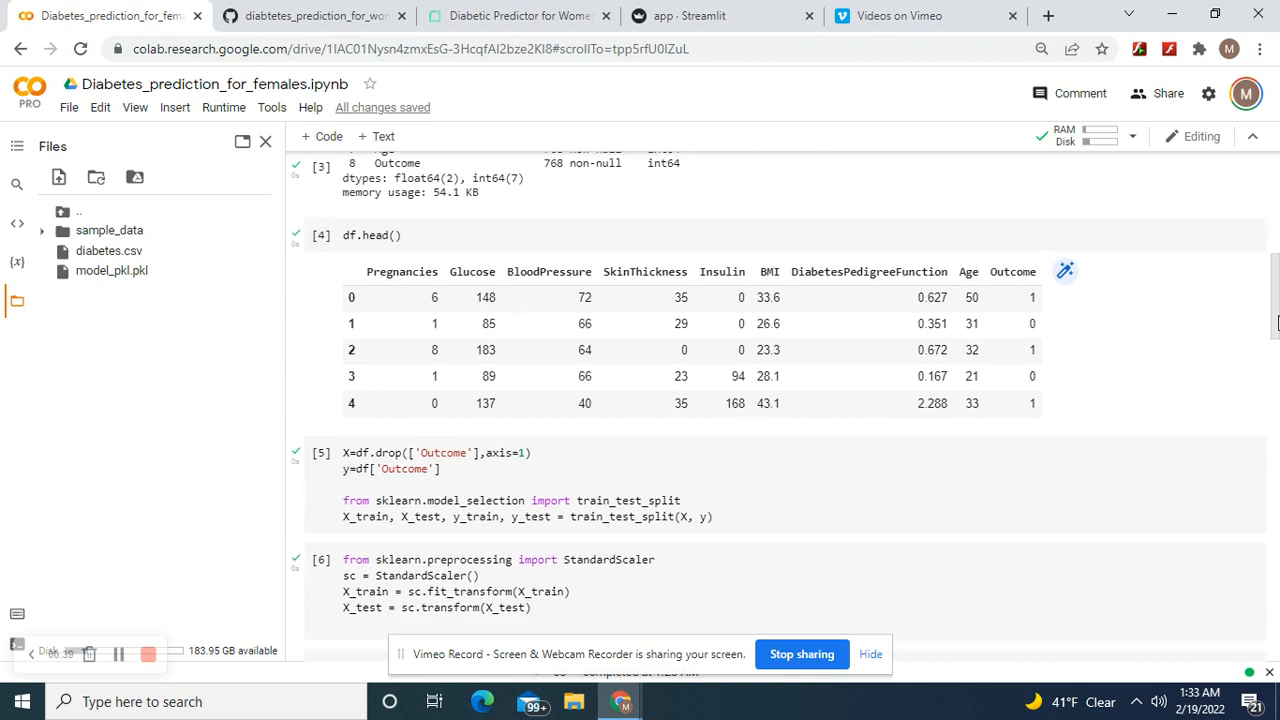
scroll(down, 3)
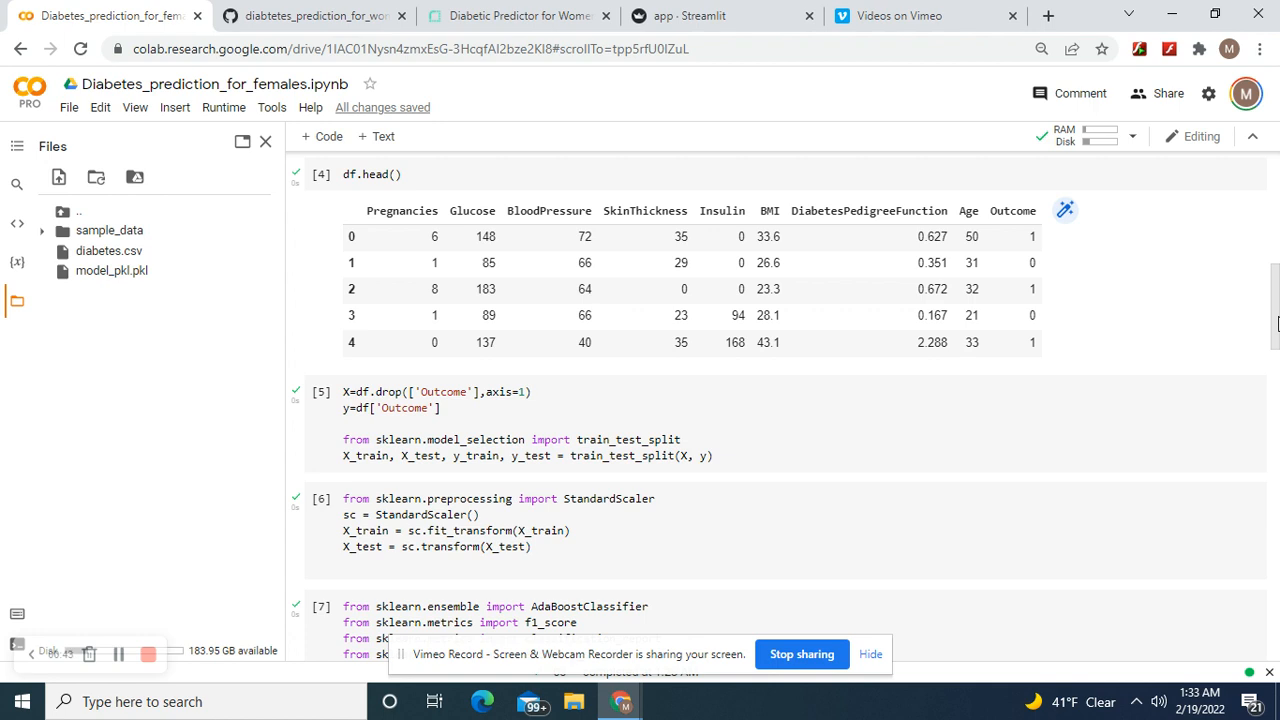
scroll(down, 3)
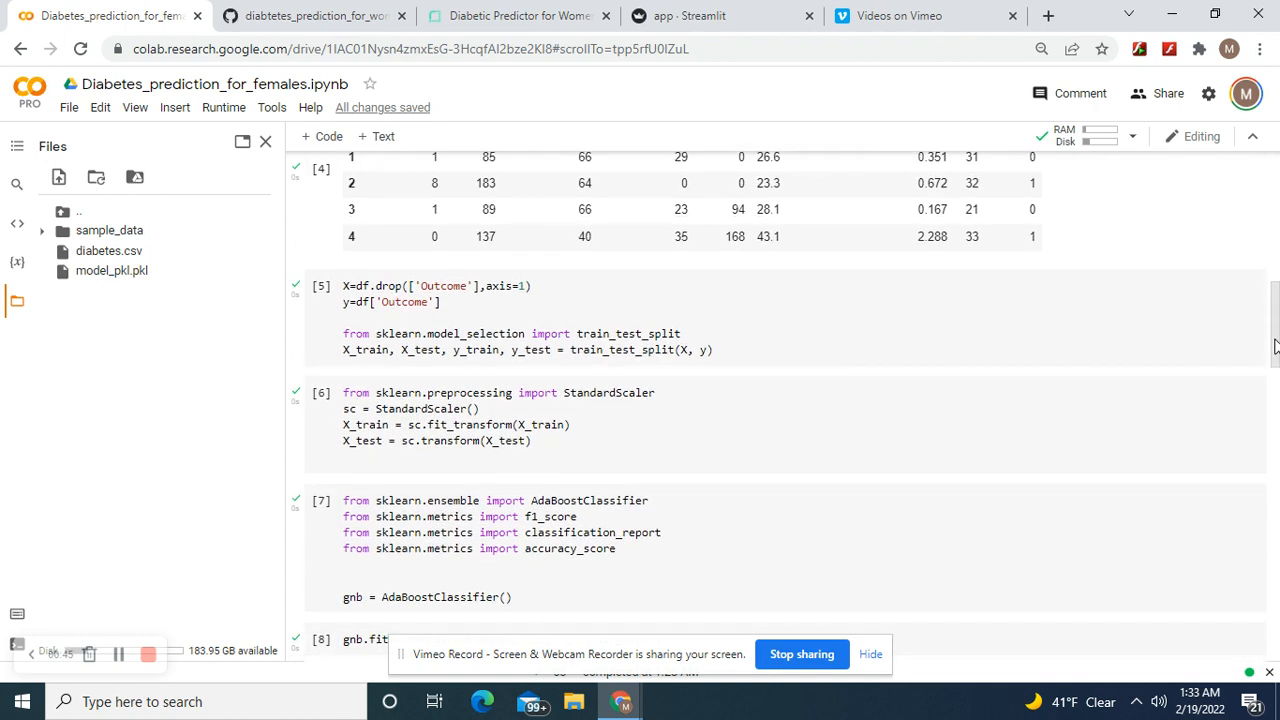
scroll(down, 3)
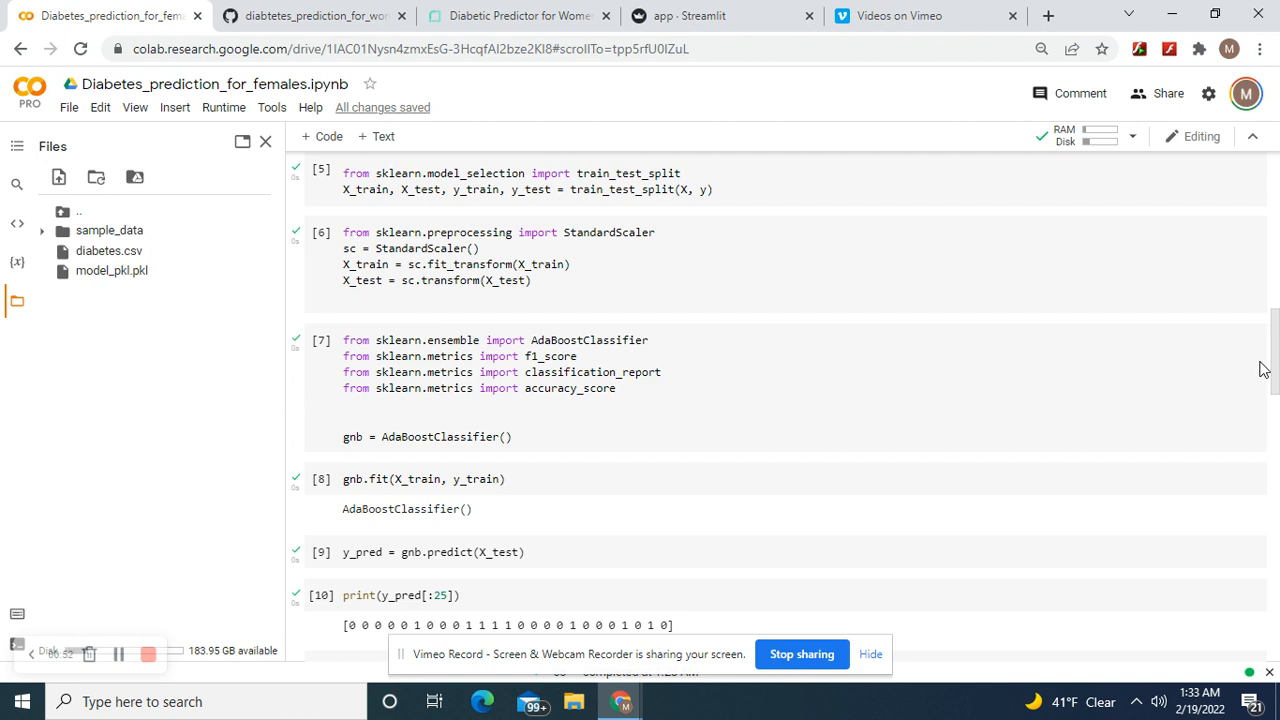
scroll(down, 3)
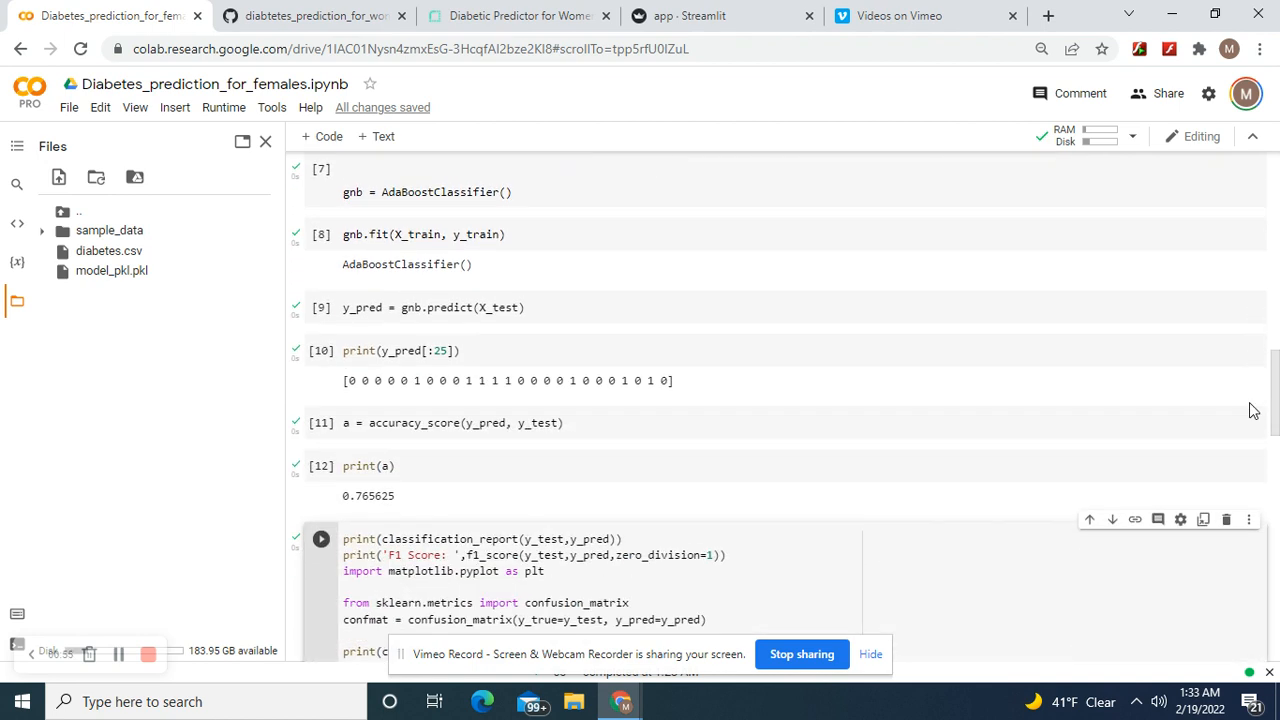
scroll(down, 3)
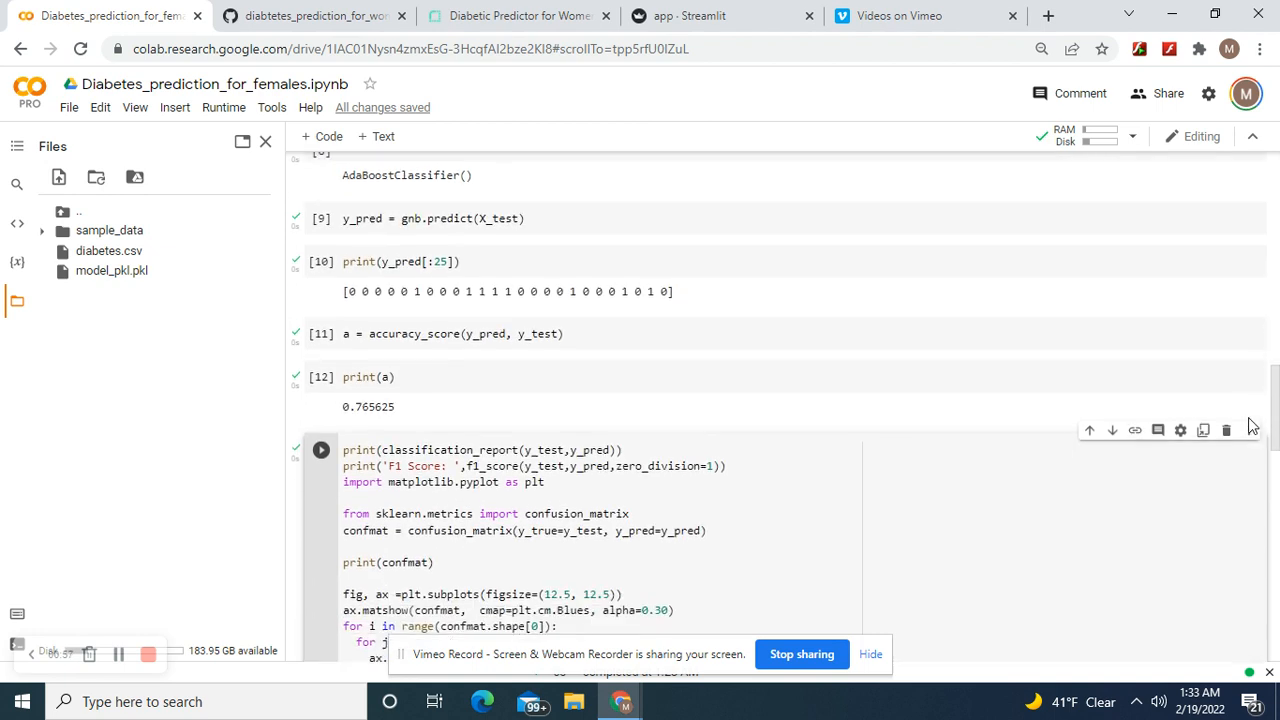
scroll(down, 3)
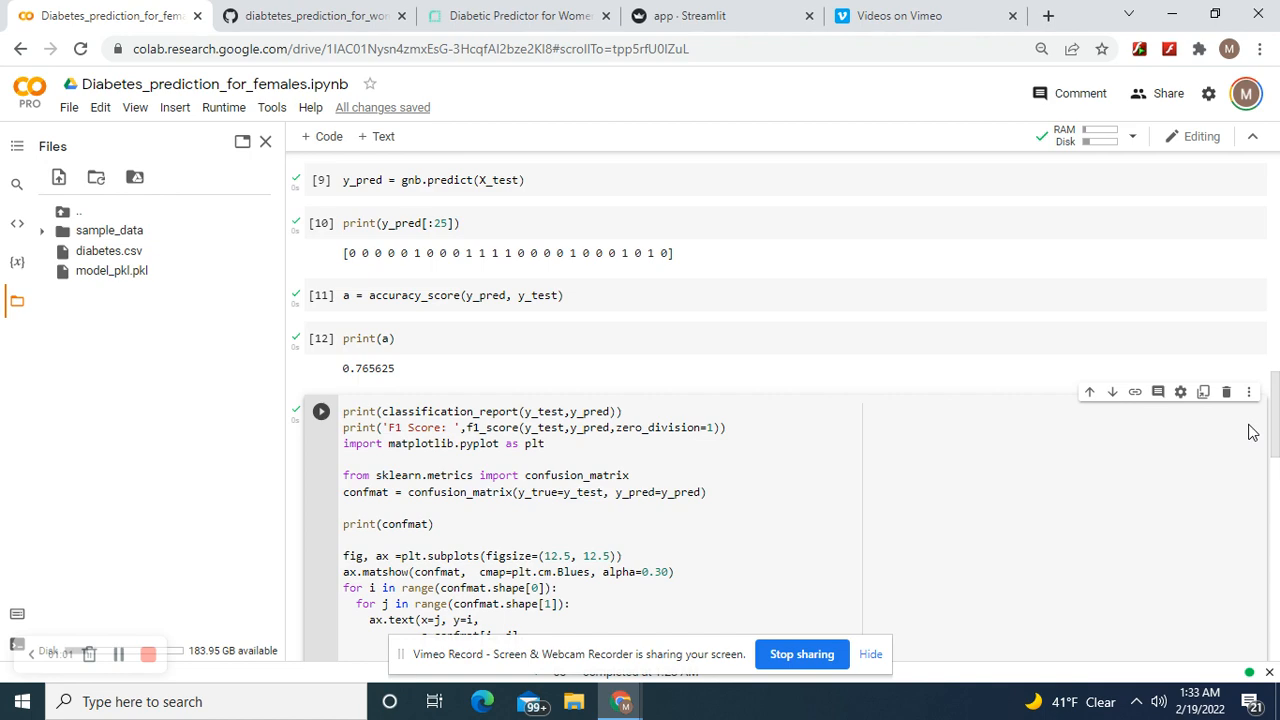
scroll(down, 3)
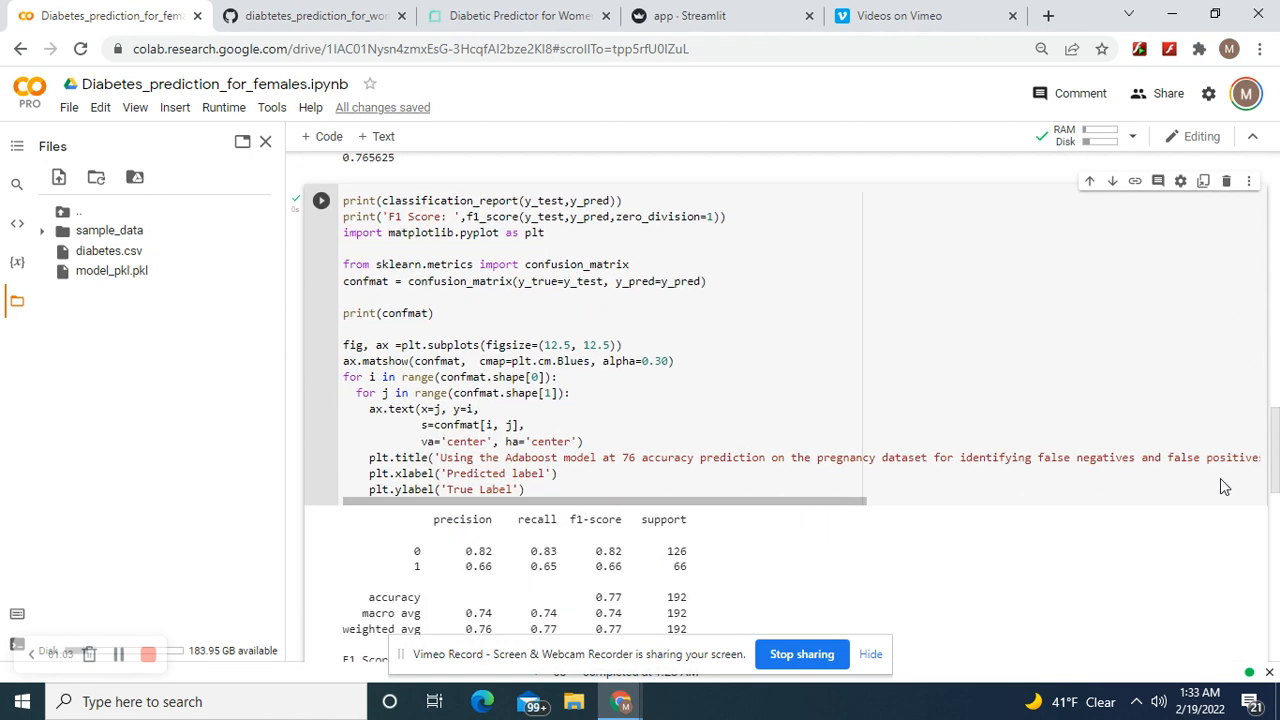
scroll(down, 3)
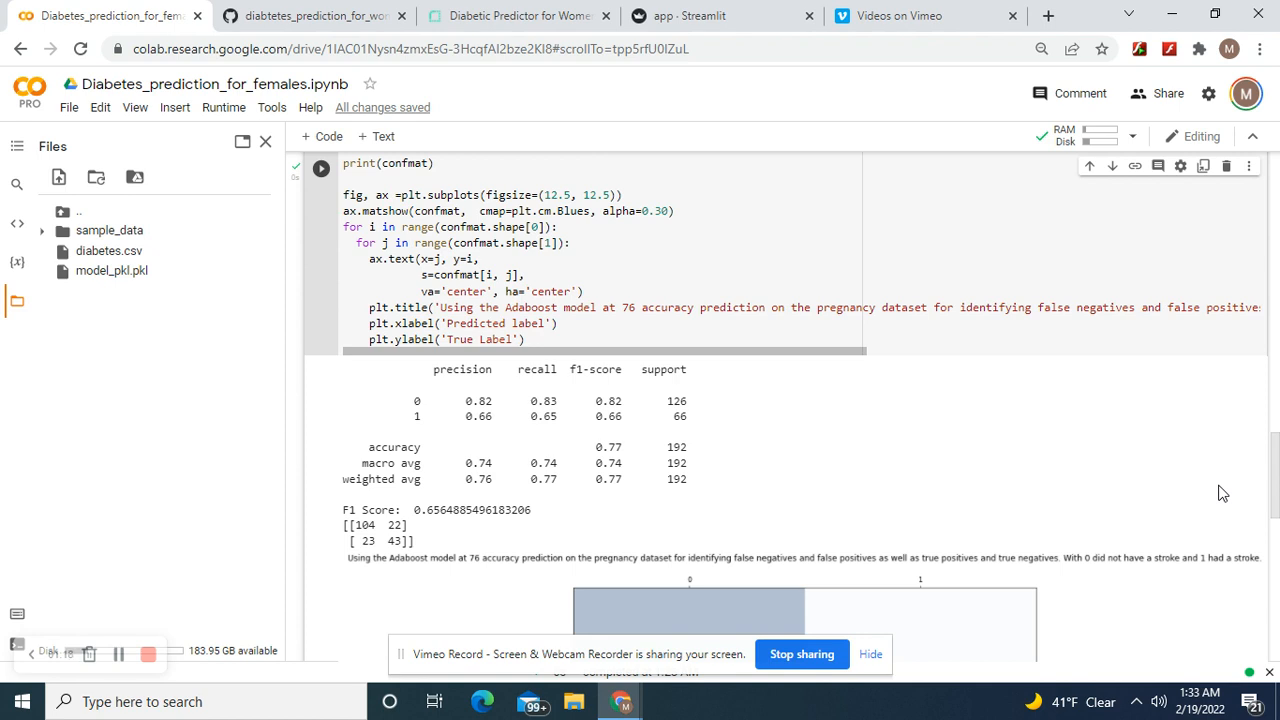
Step: Scroll the notebook output down to the confusion matrix, then switch to the GitHub app.py tab
scroll(down, 3)
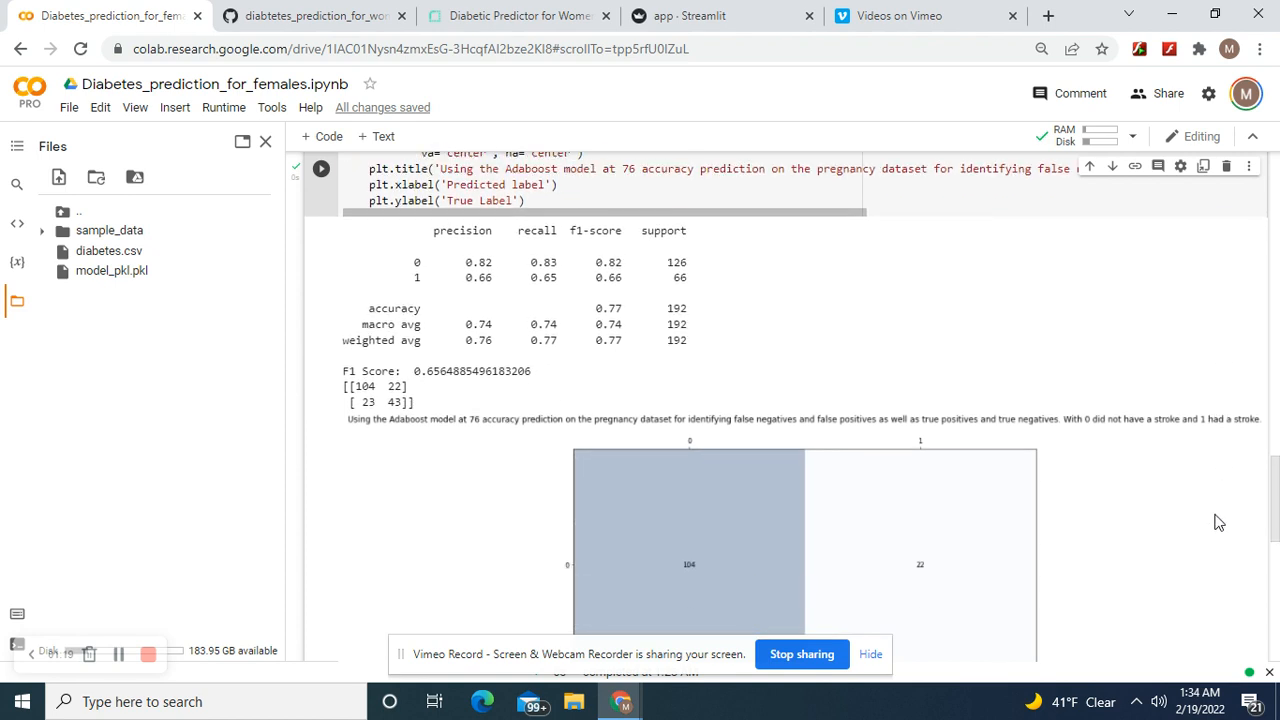
scroll(down, 3)
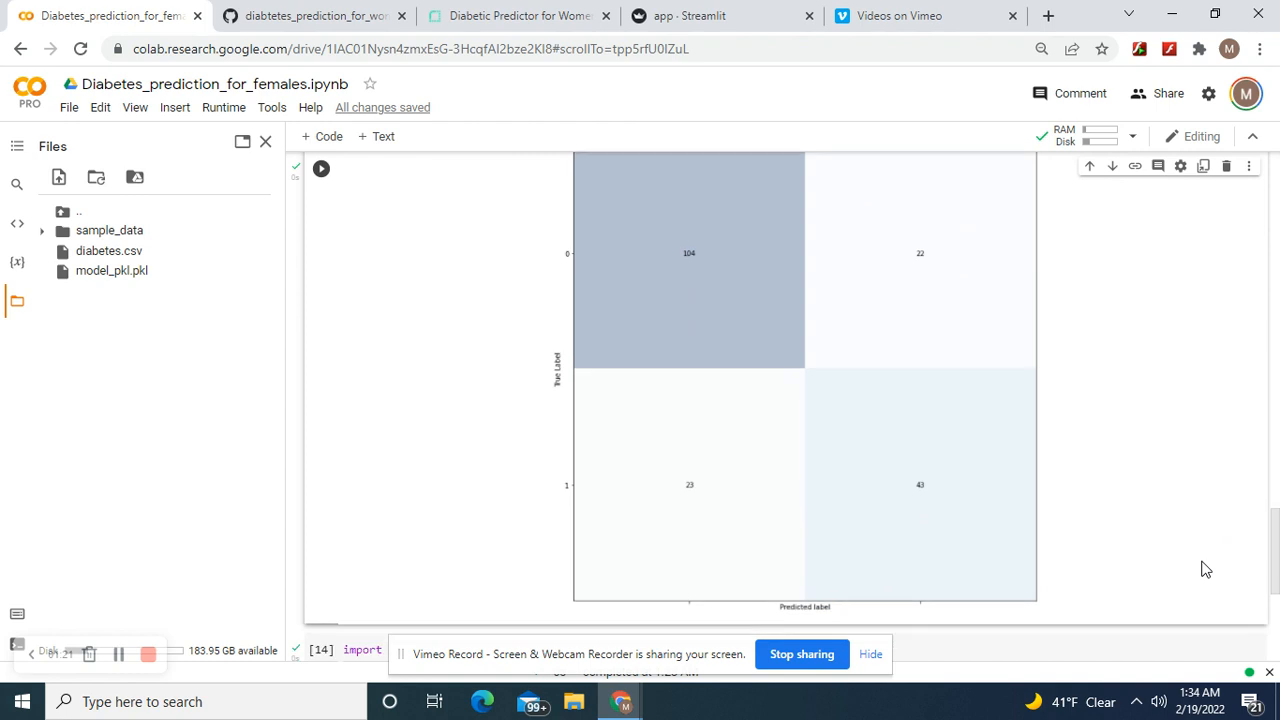
scroll(down, 3)
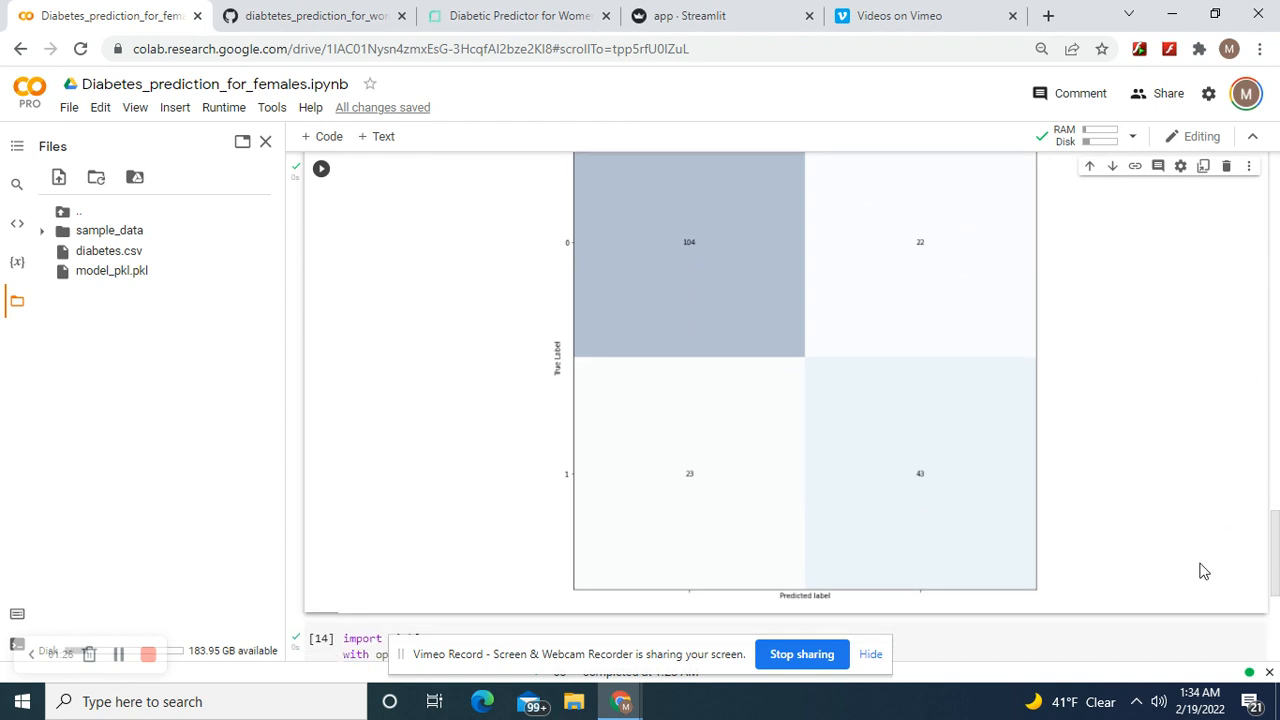
scroll(down, 3)
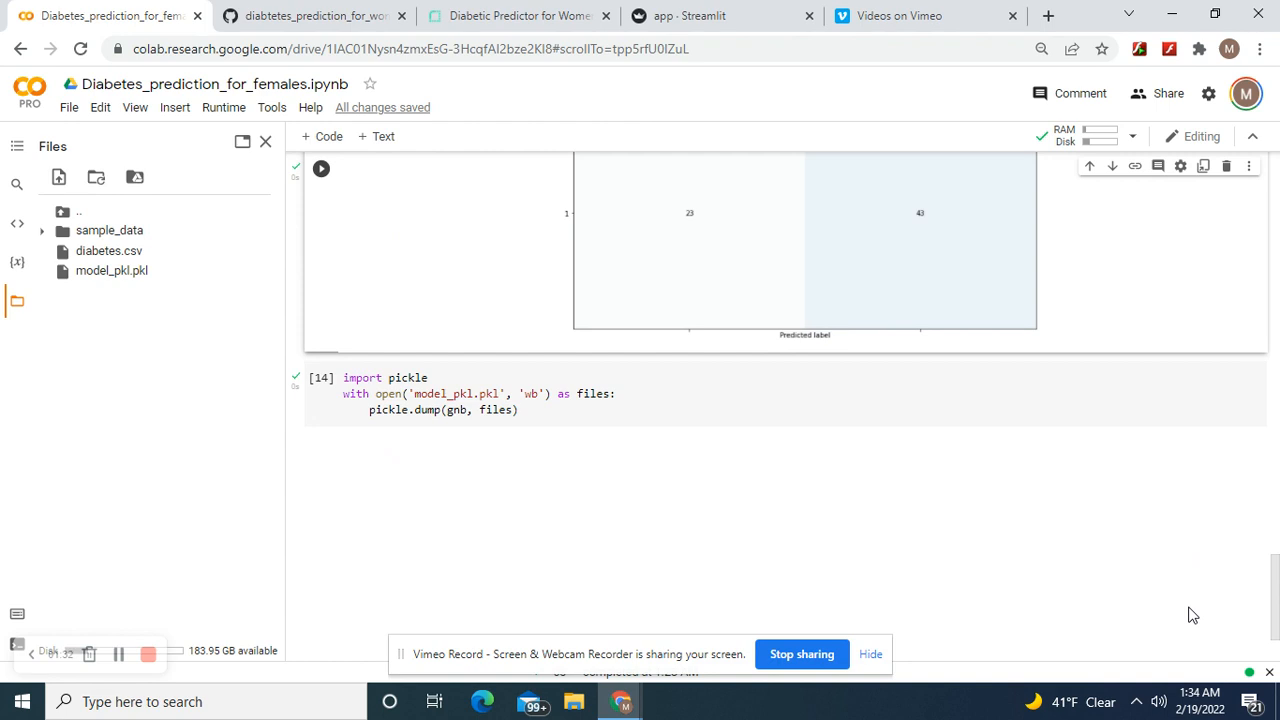
scroll(down, 3)
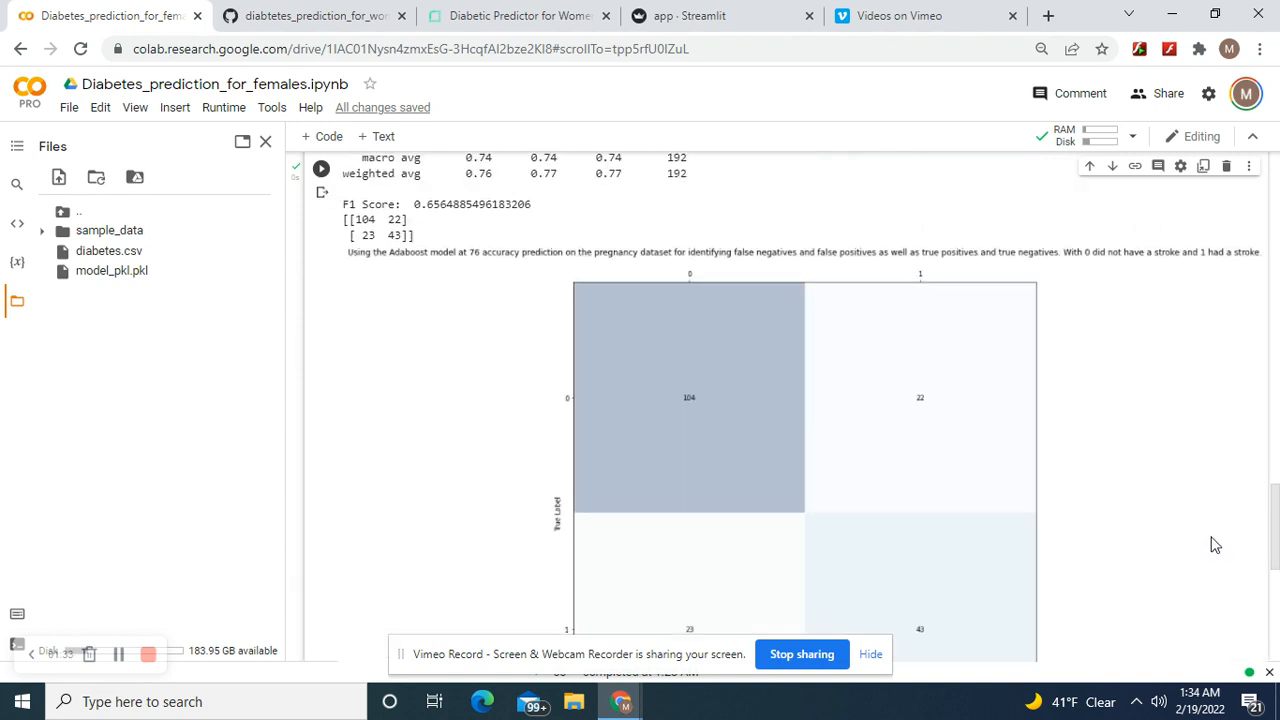
click(315, 15)
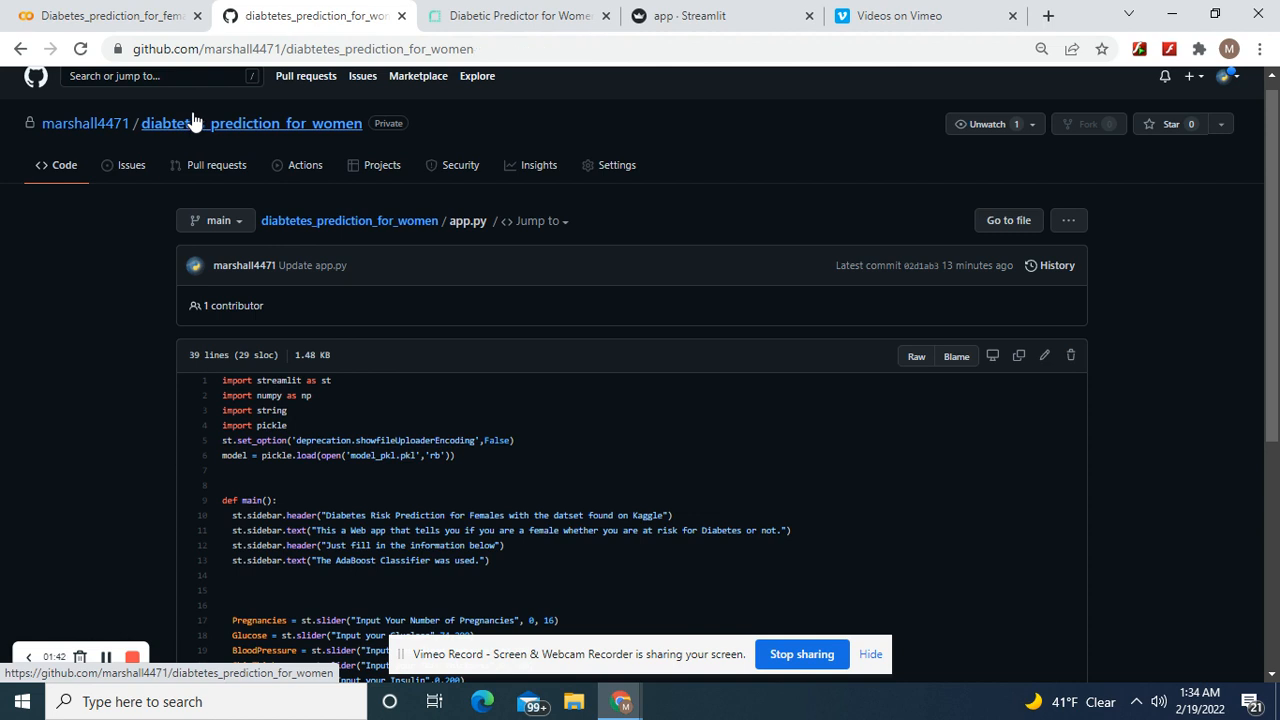
Step: View requirements.txt listing numpy, streamlit and scikit-learn, then return to the repository file list
click(252, 123)
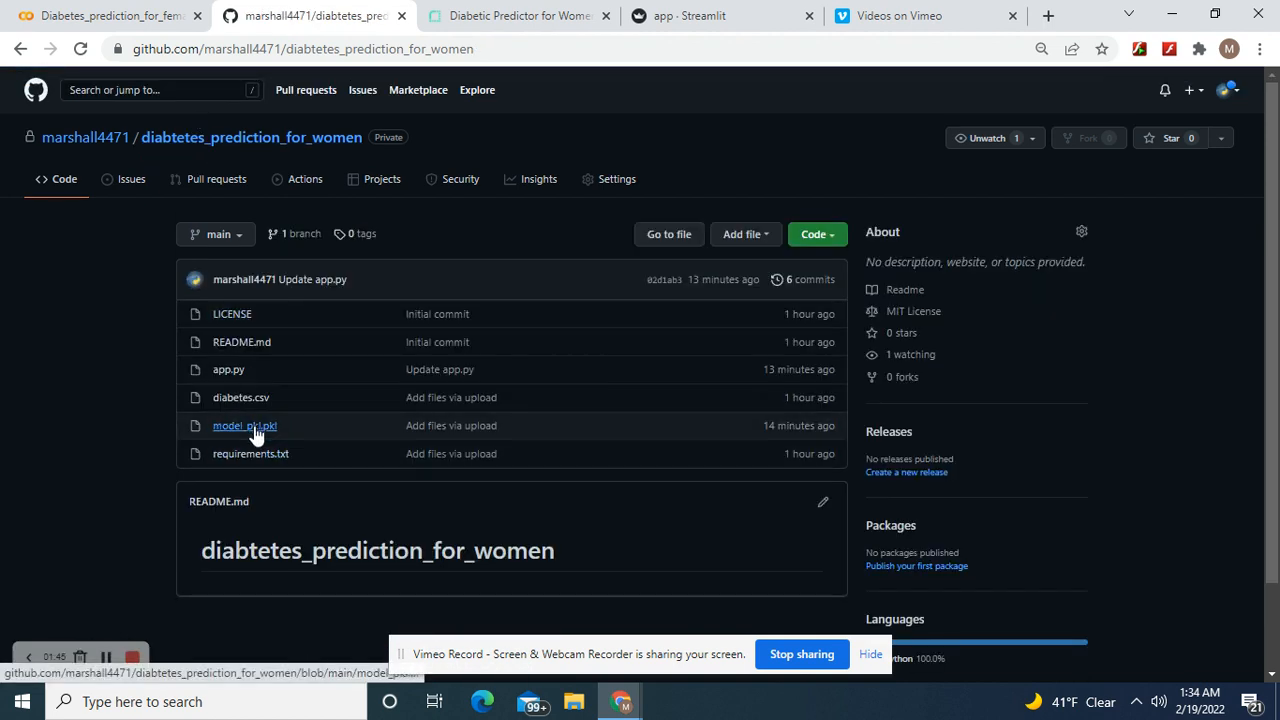
click(250, 453)
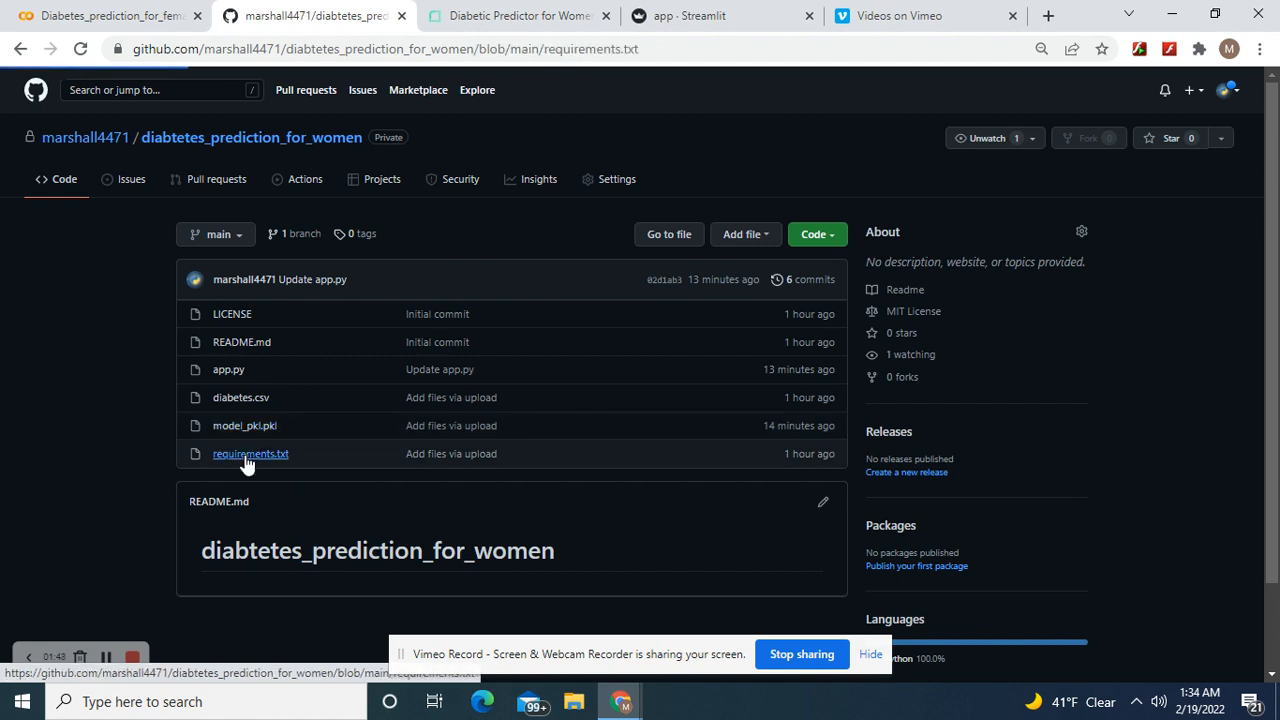
click(250, 453)
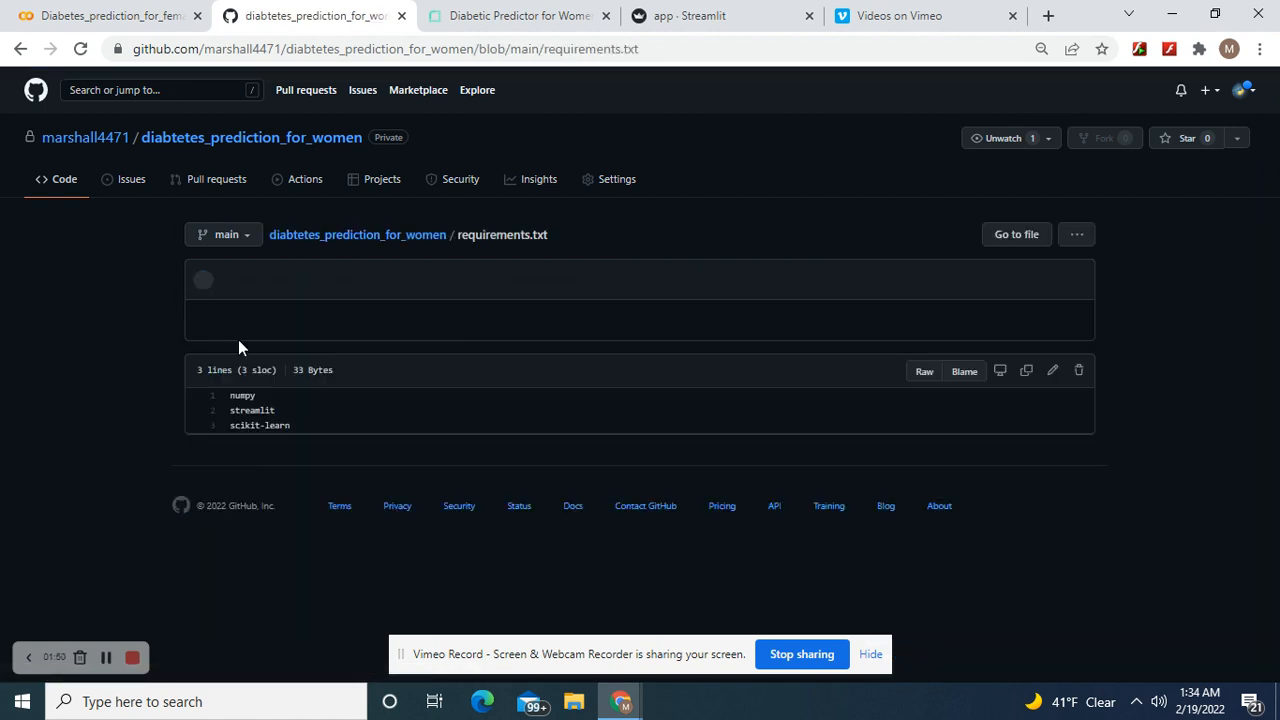
click(22, 48)
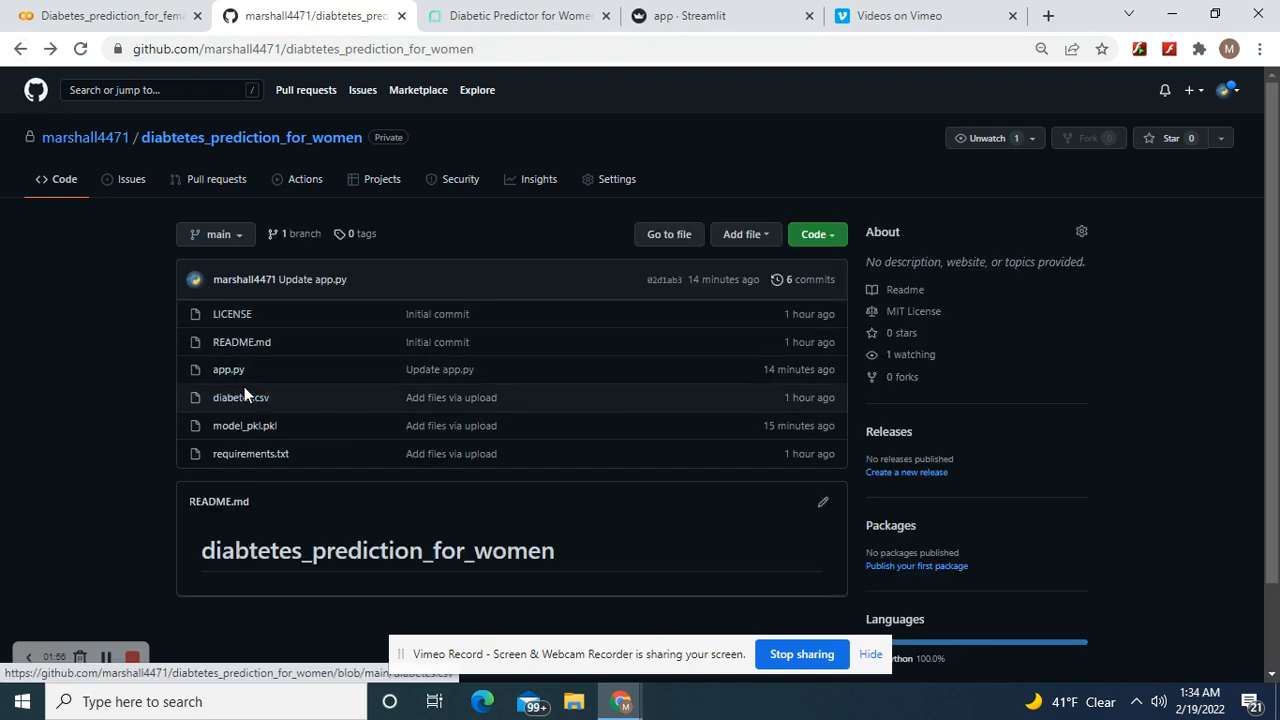
mouse_move(240, 397)
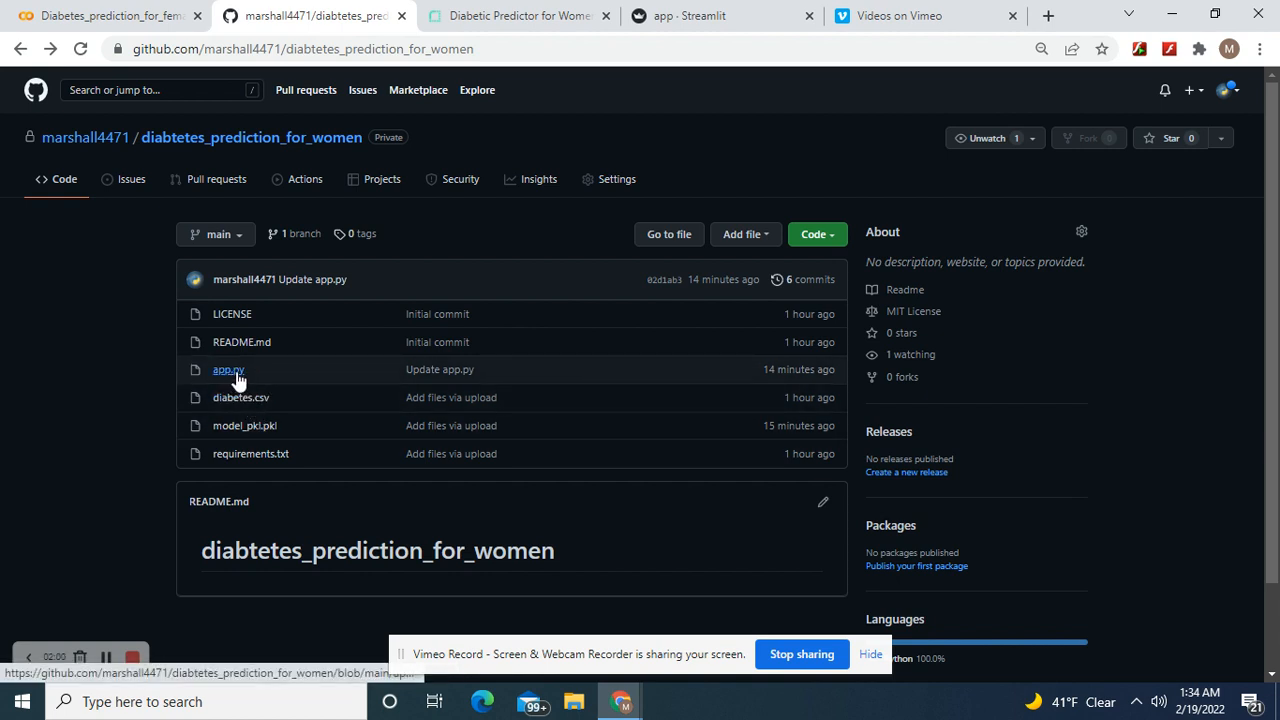
Step: Open app.py in the repository and scroll through its Streamlit code
click(228, 369)
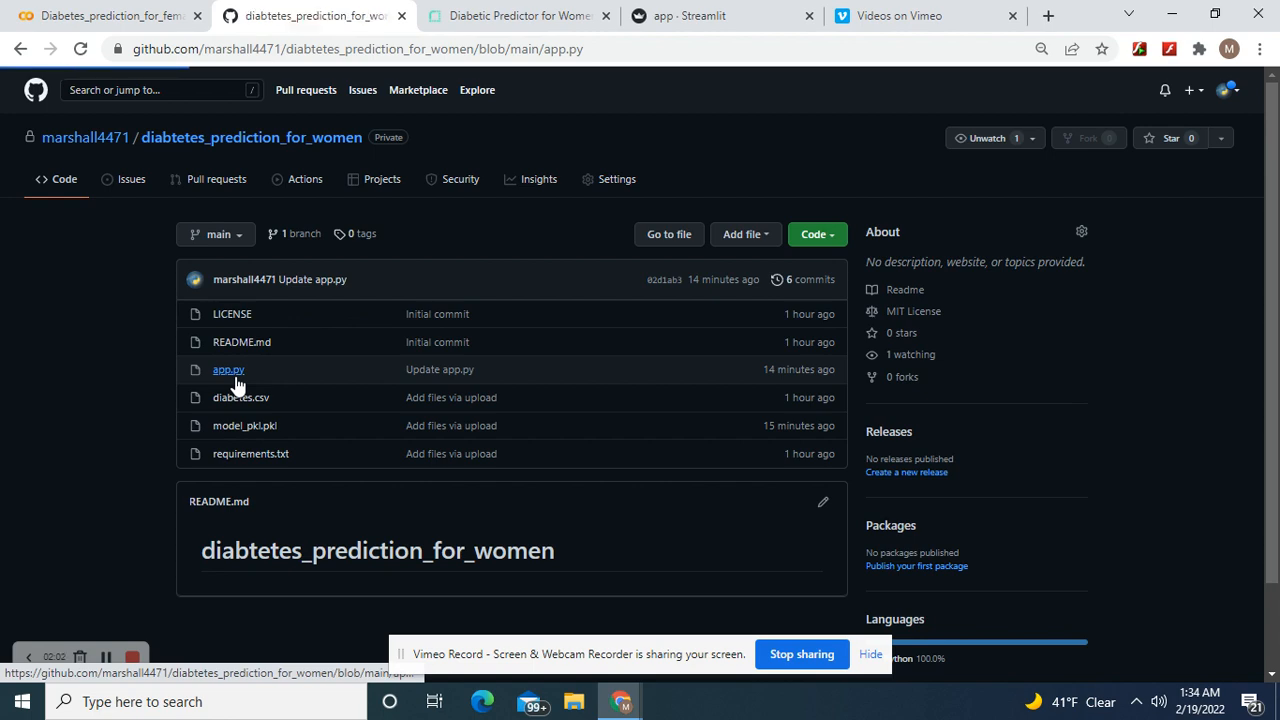
click(228, 369)
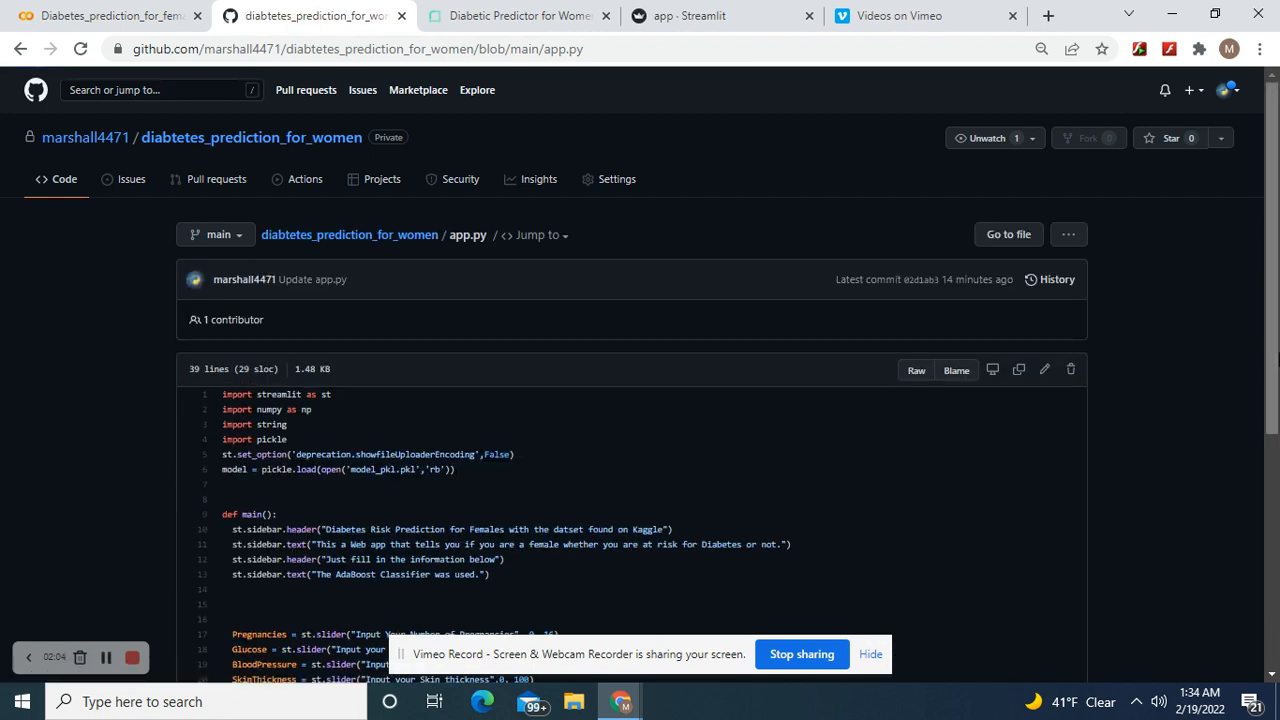
scroll(down, 3)
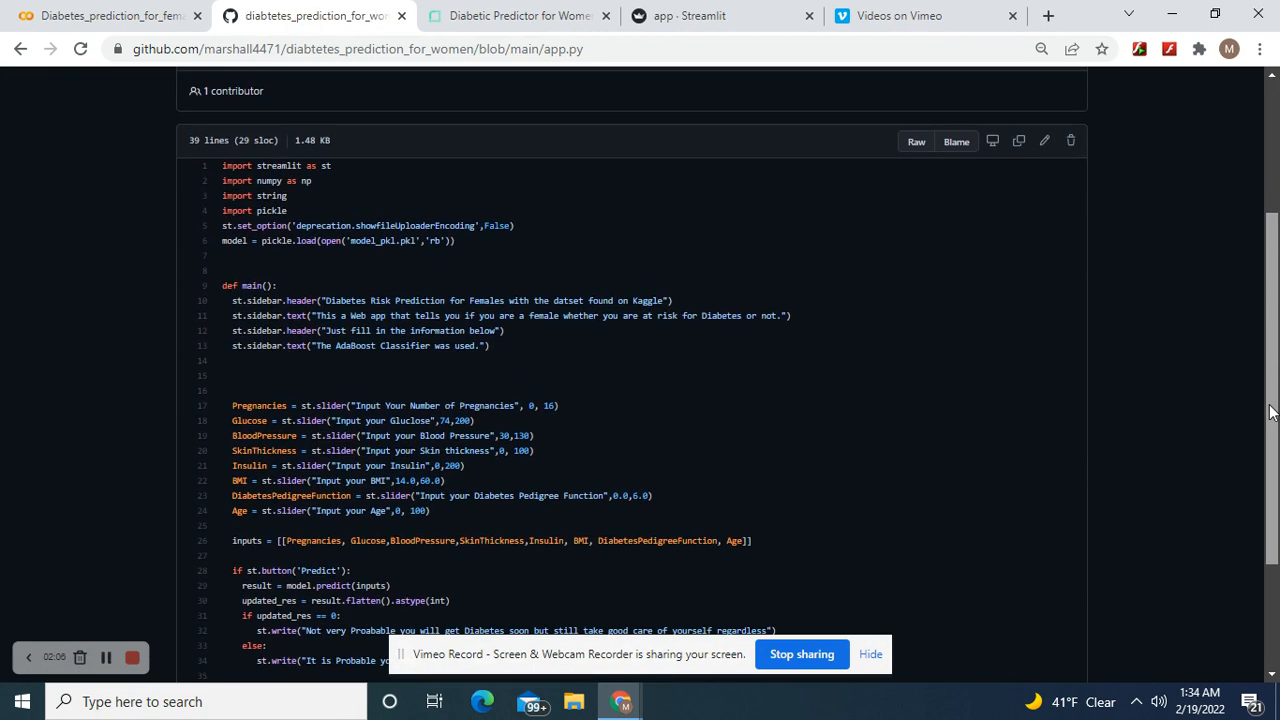
scroll(down, 3)
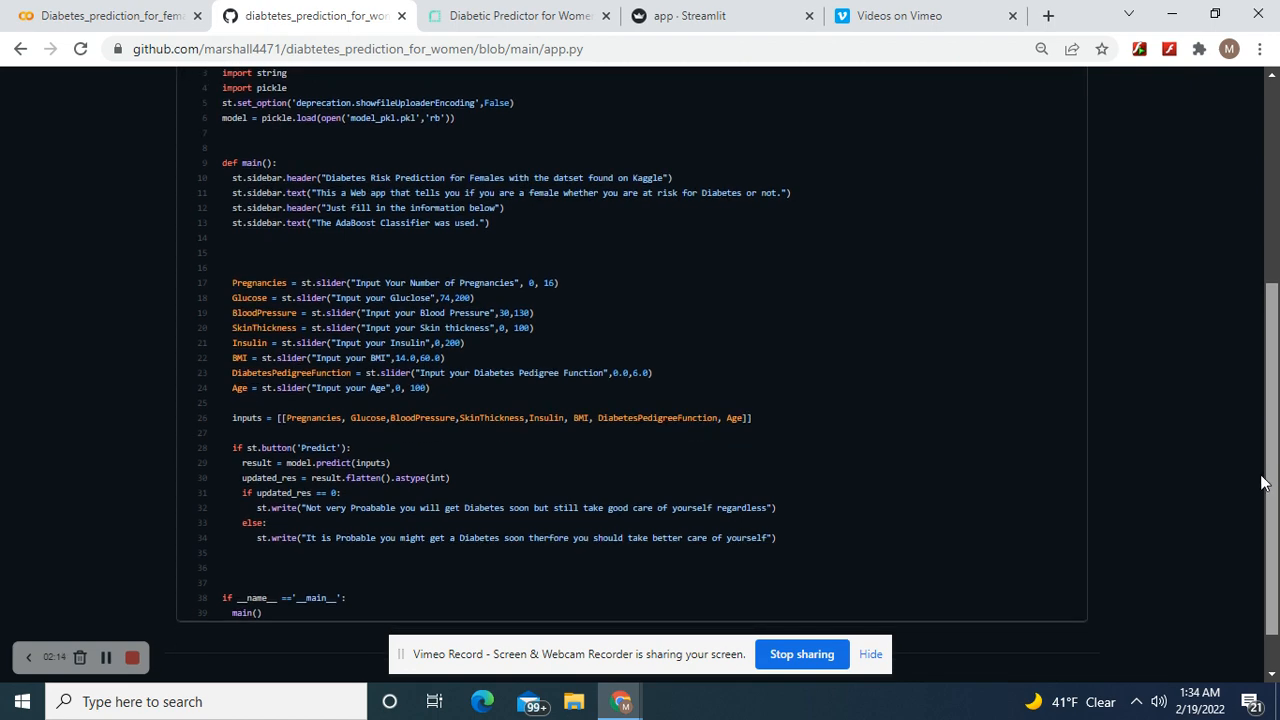
scroll(down, 3)
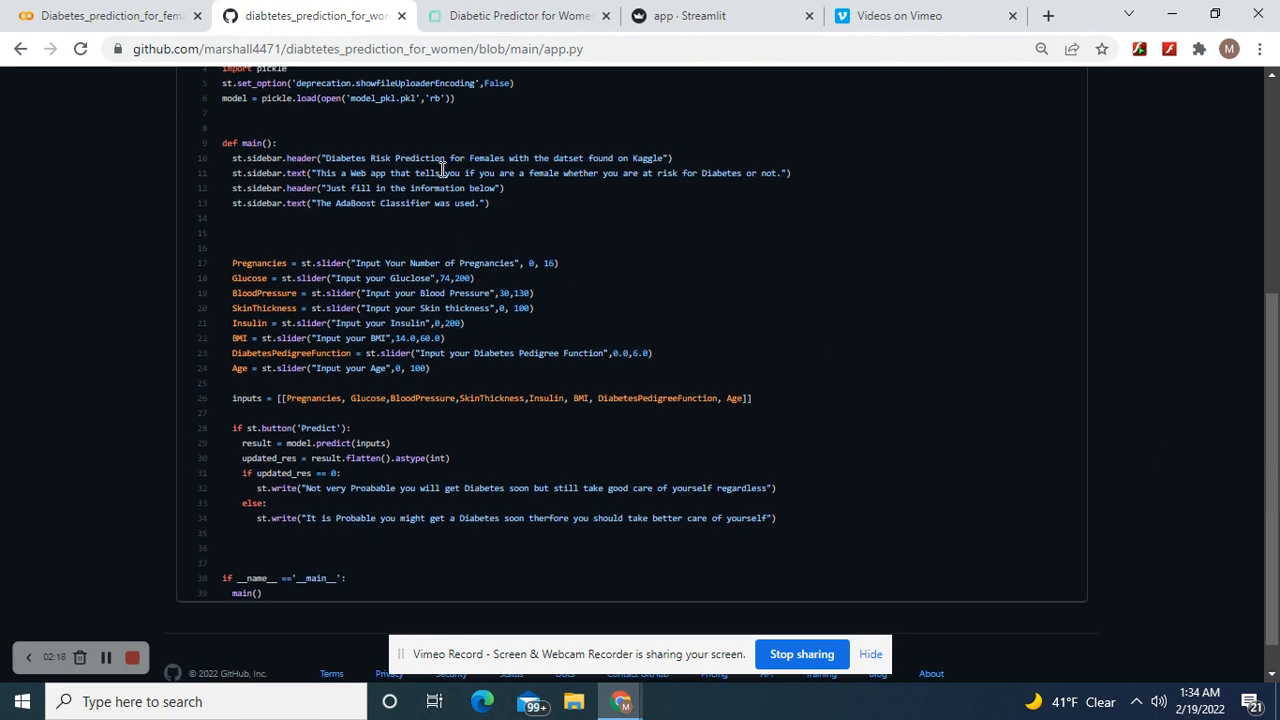
mouse_move(651, 162)
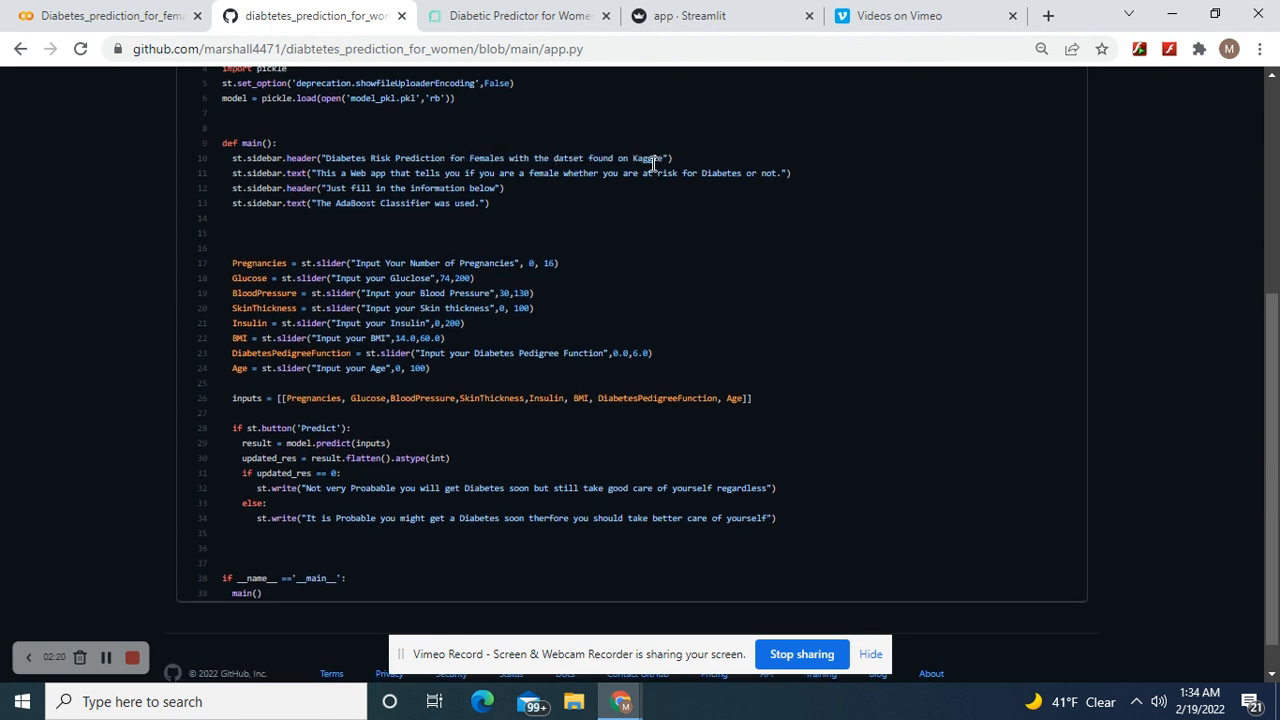
mouse_move(388, 228)
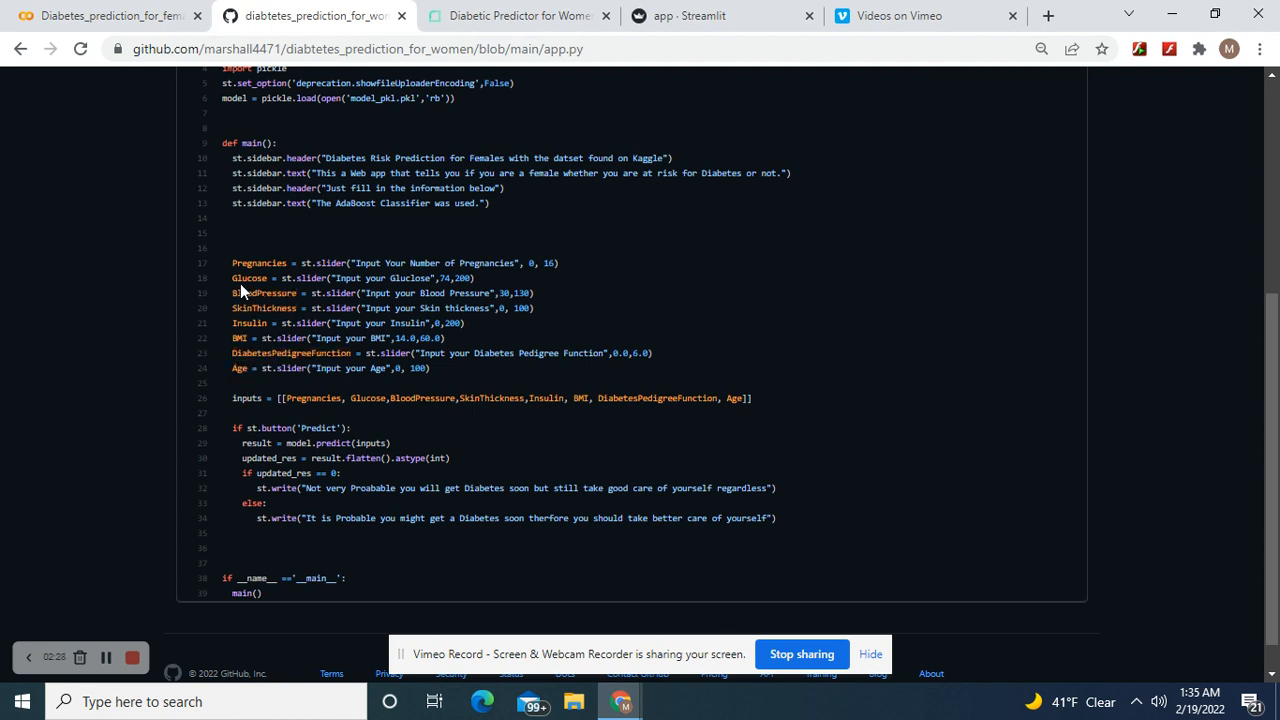
Step: Highlight the BloodPressure and BMI slider definitions and other lines in app.py
double_click(239, 368)
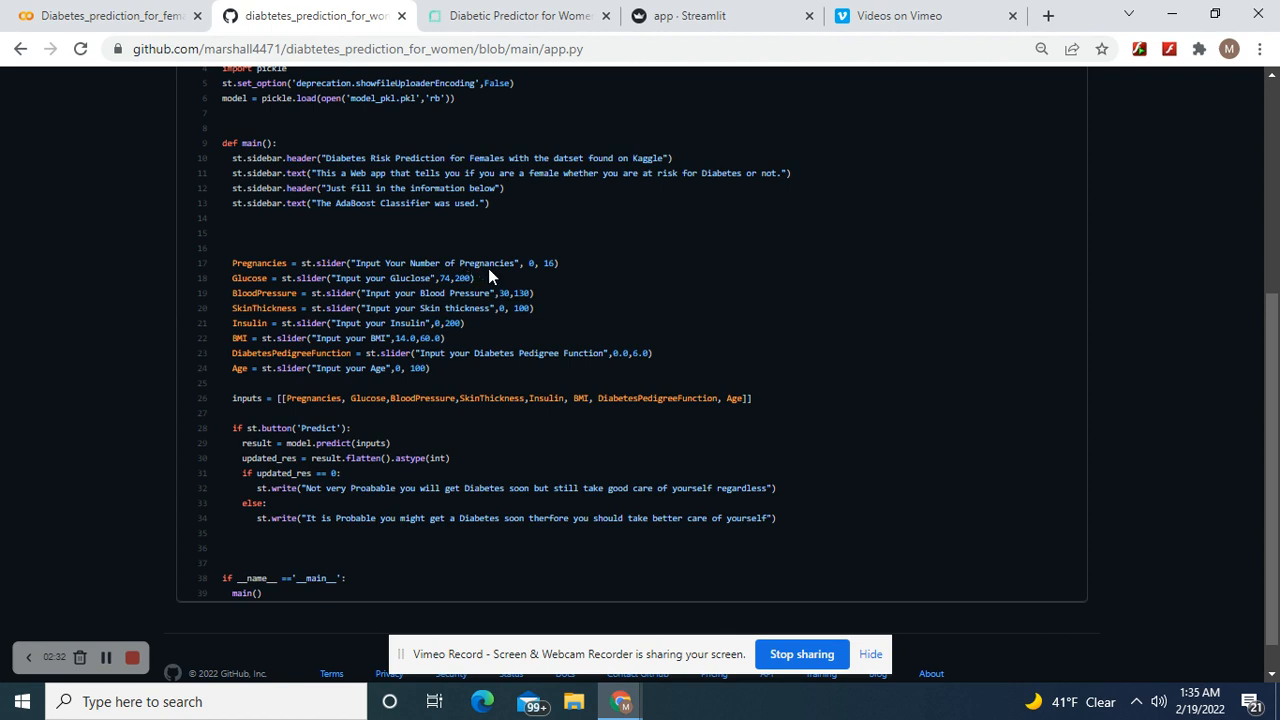
mouse_move(550, 263)
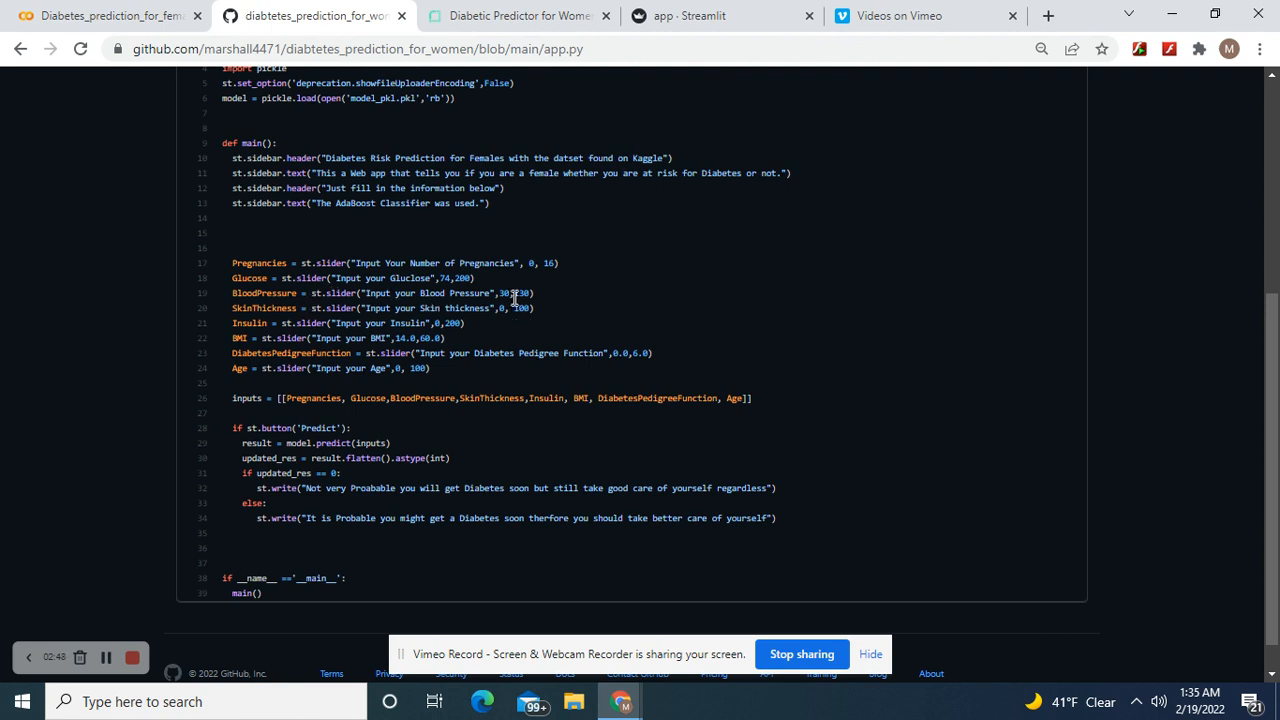
mouse_move(510, 300)
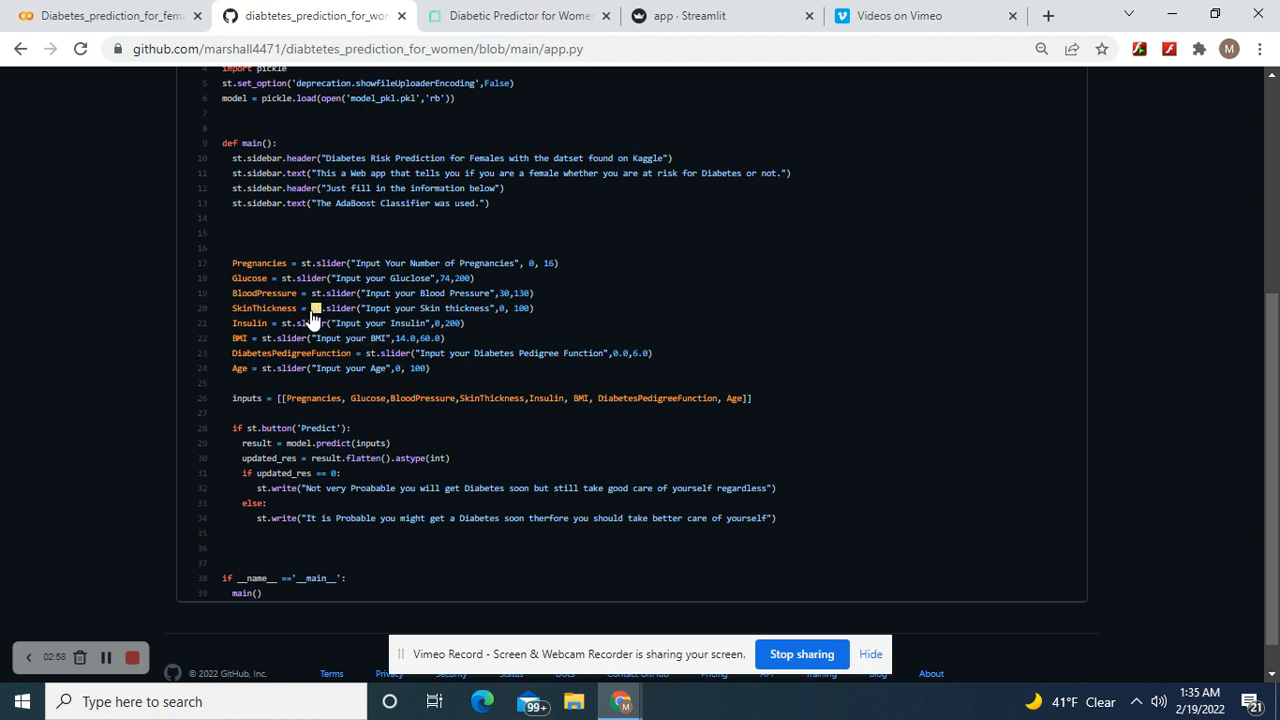
mouse_move(497, 312)
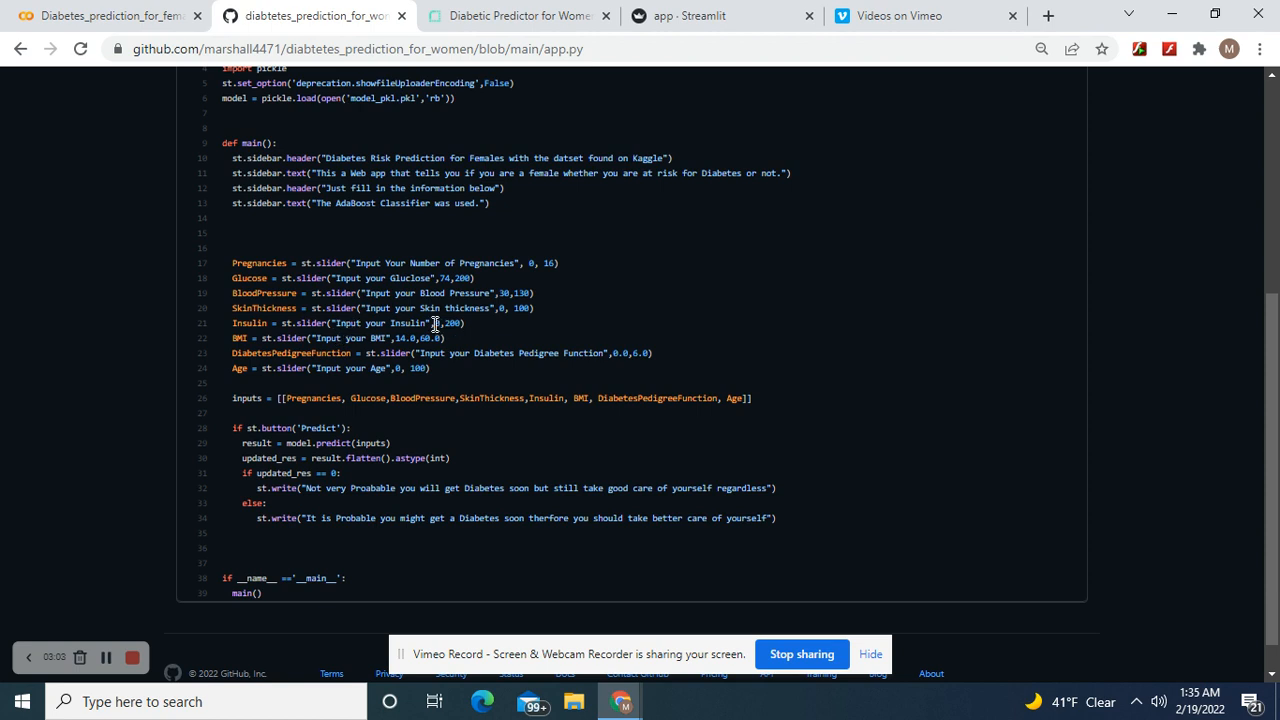
mouse_move(298, 340)
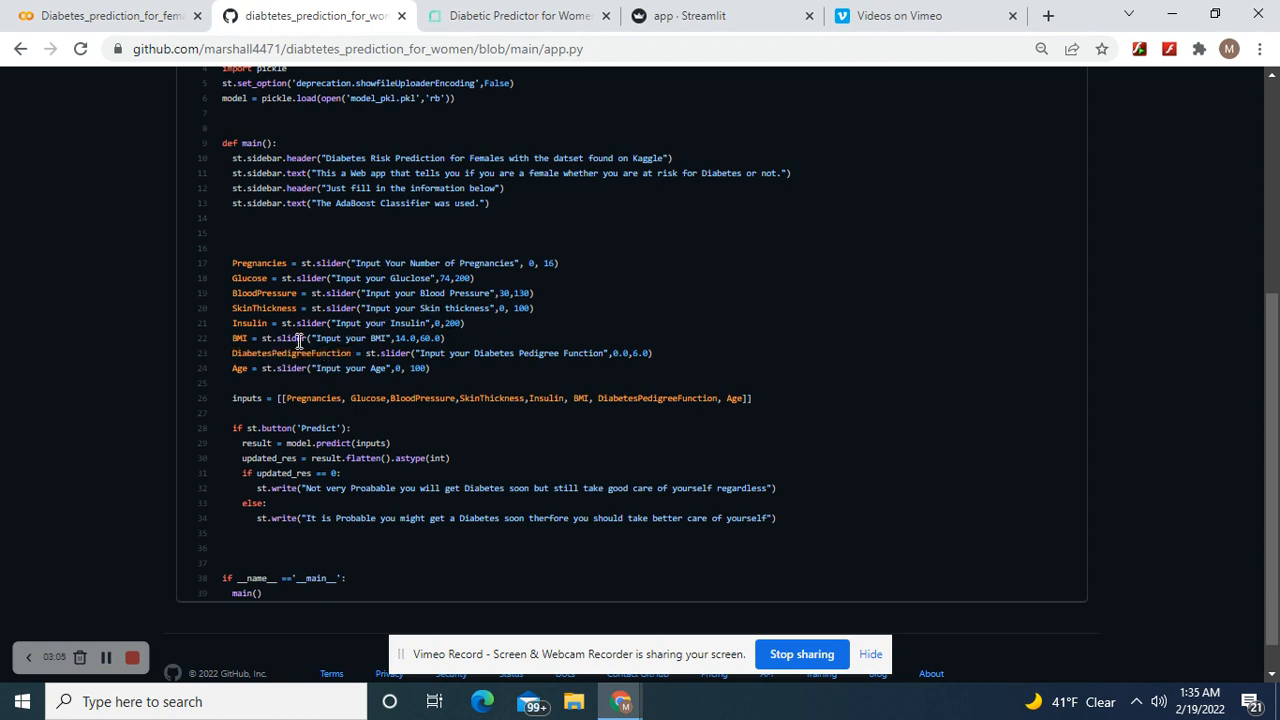
double_click(248, 323)
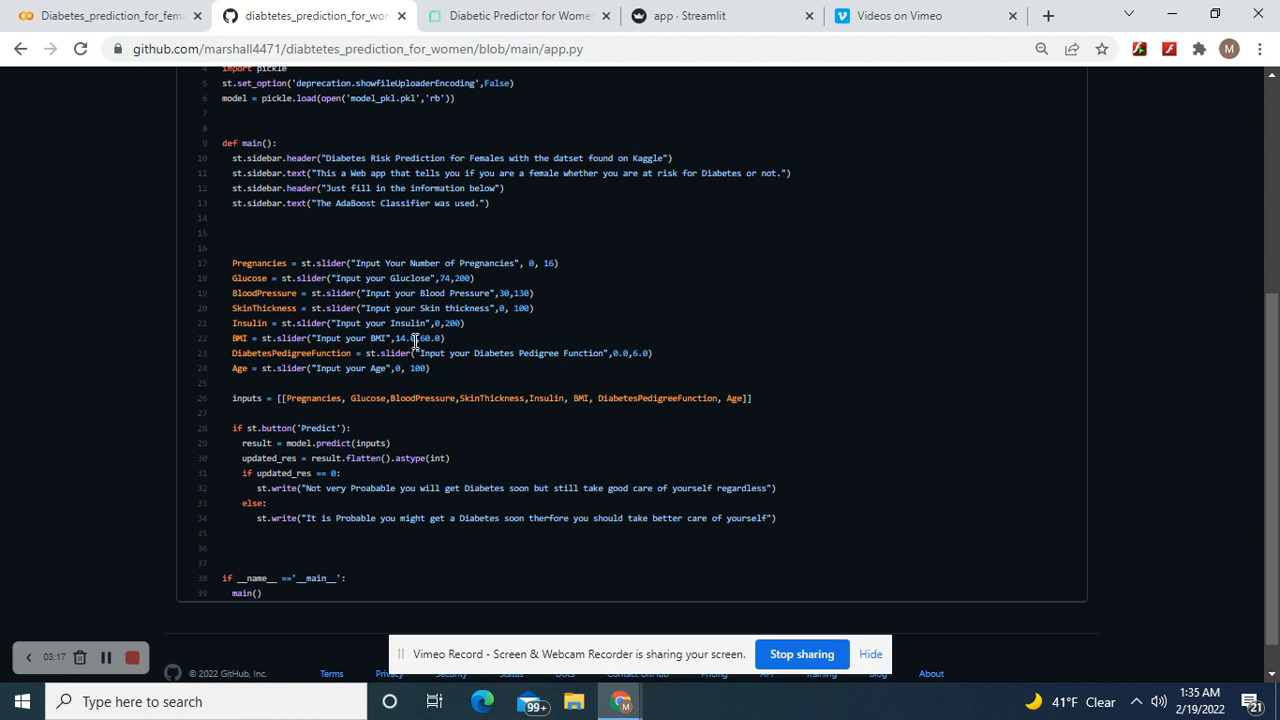
mouse_move(635, 370)
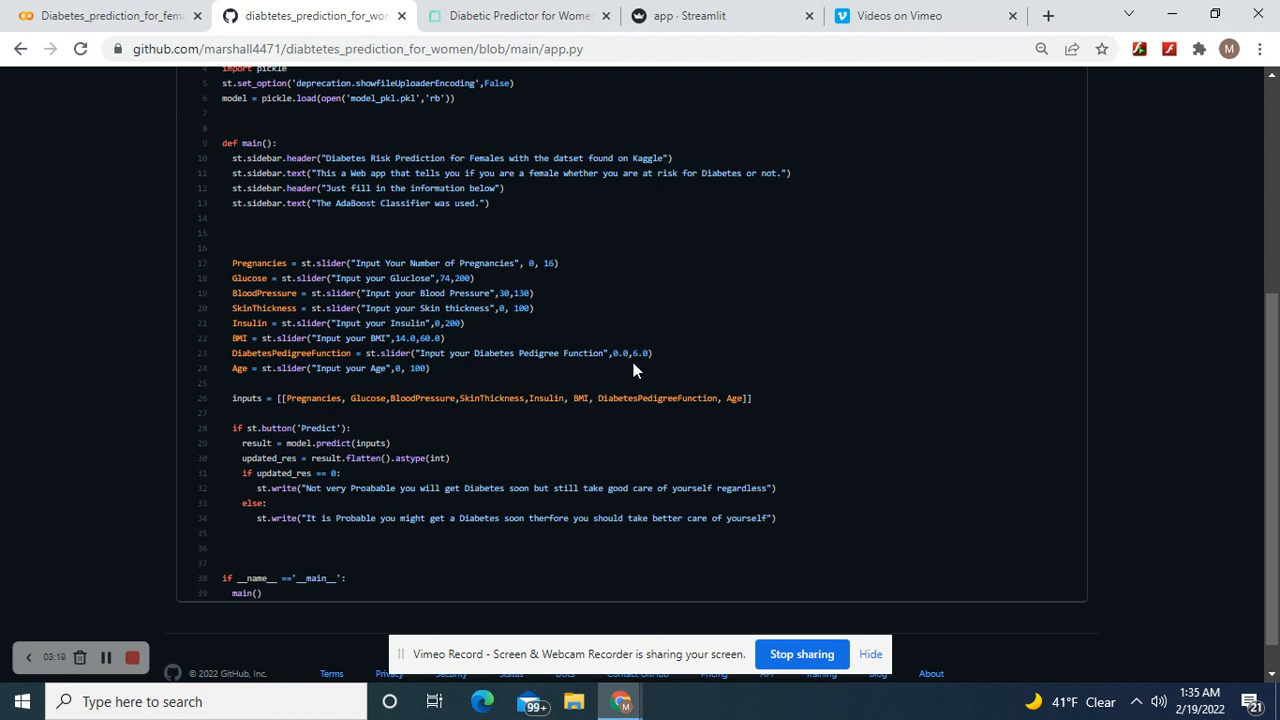
mouse_move(641, 367)
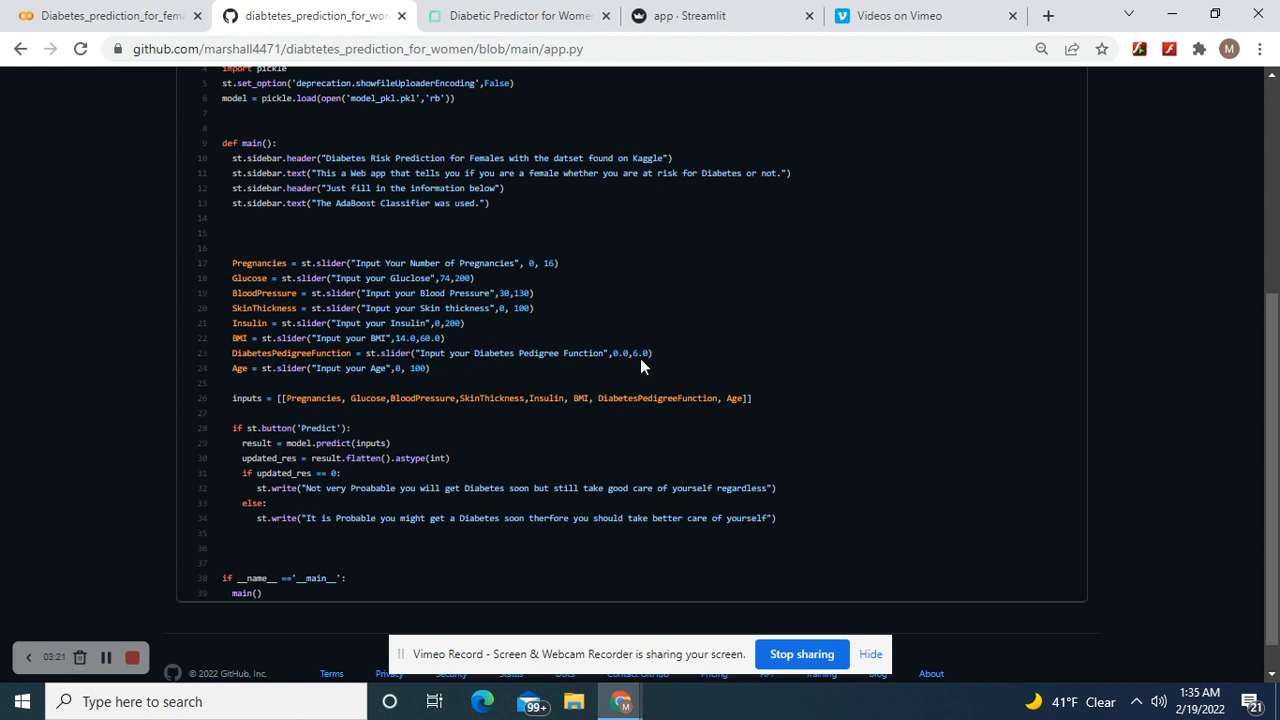
mouse_move(405, 388)
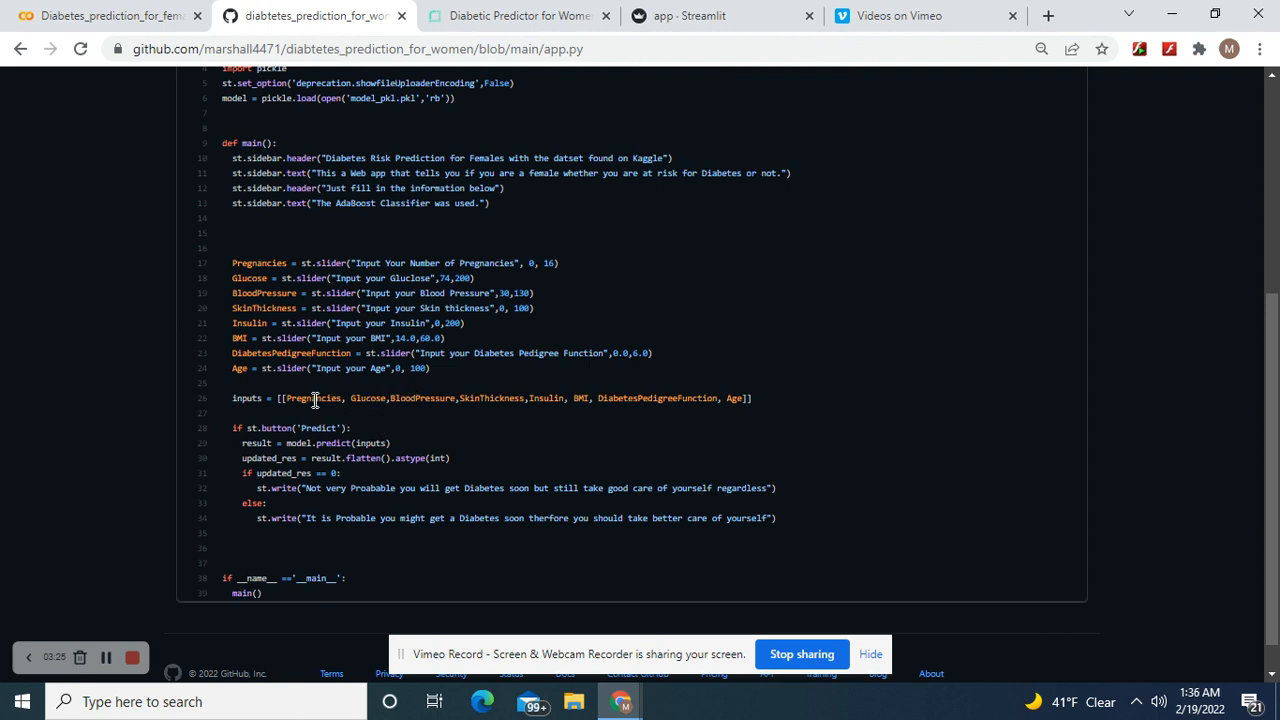
double_click(333, 443)
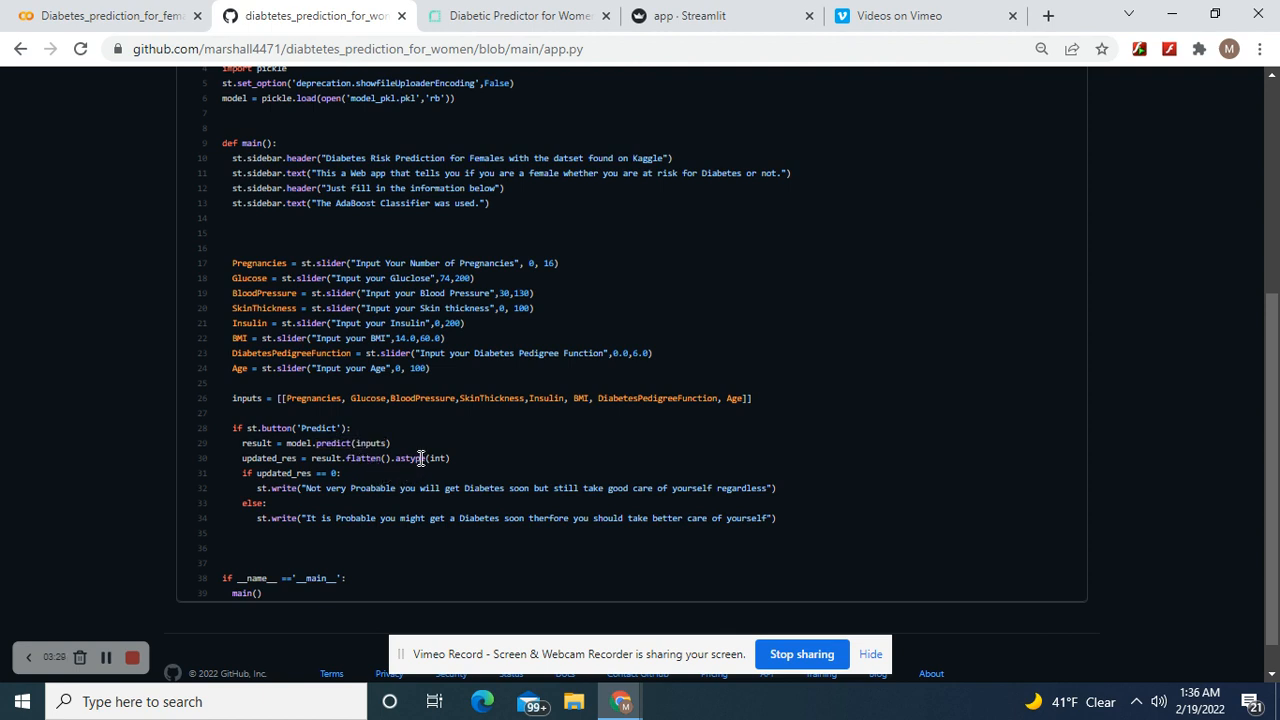
mouse_move(327, 470)
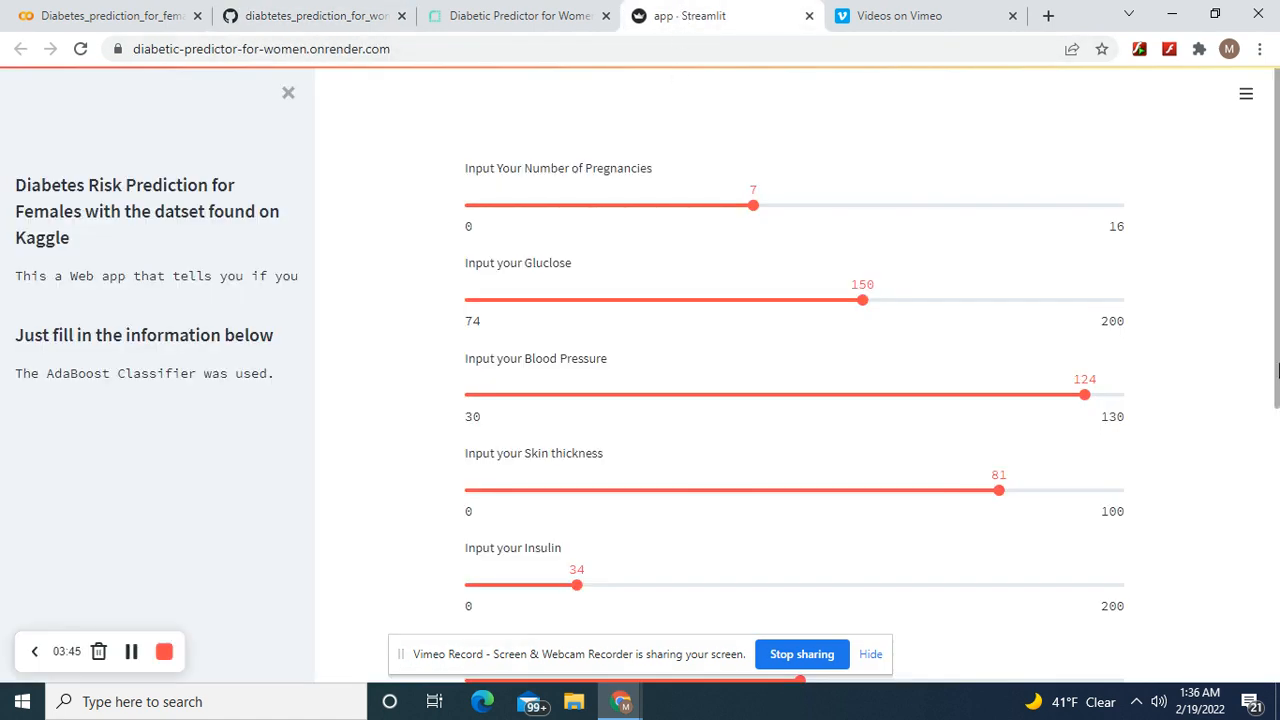
Step: Set the Diabetes Pedigree Function slider to 4.98 and the Age slider to 50
scroll(down, 3)
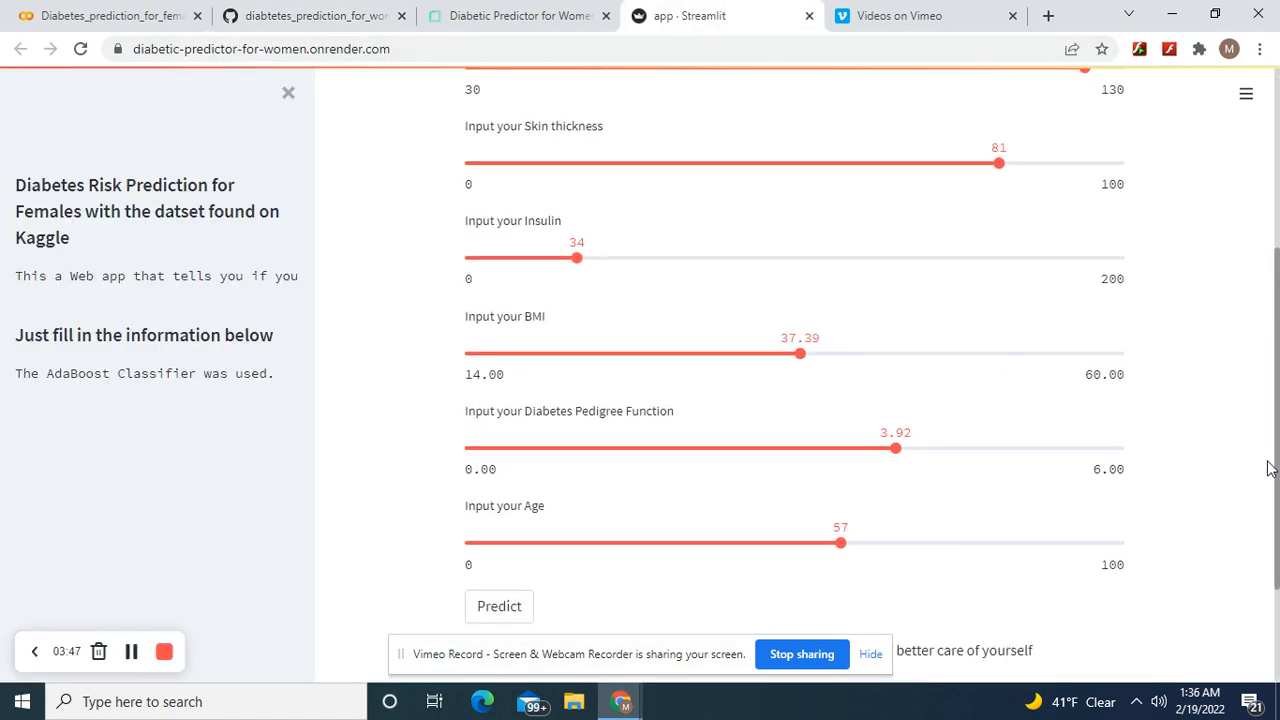
click(499, 605)
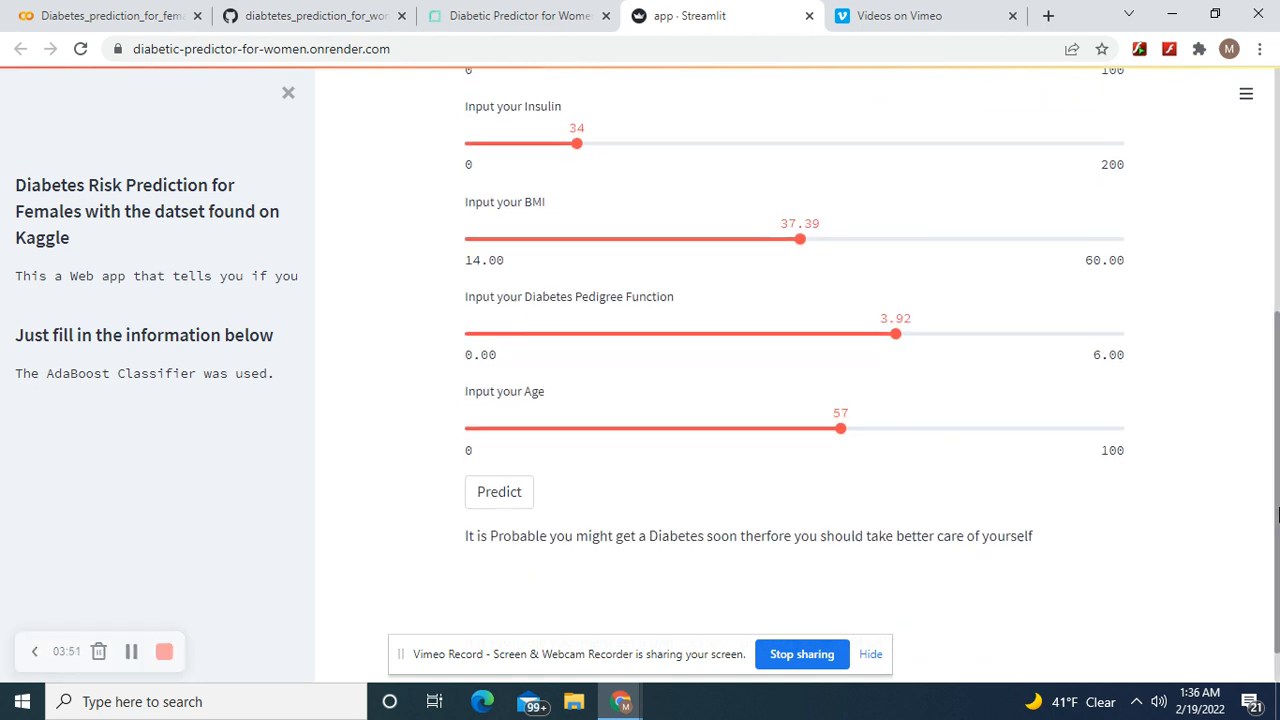
scroll(up, 3)
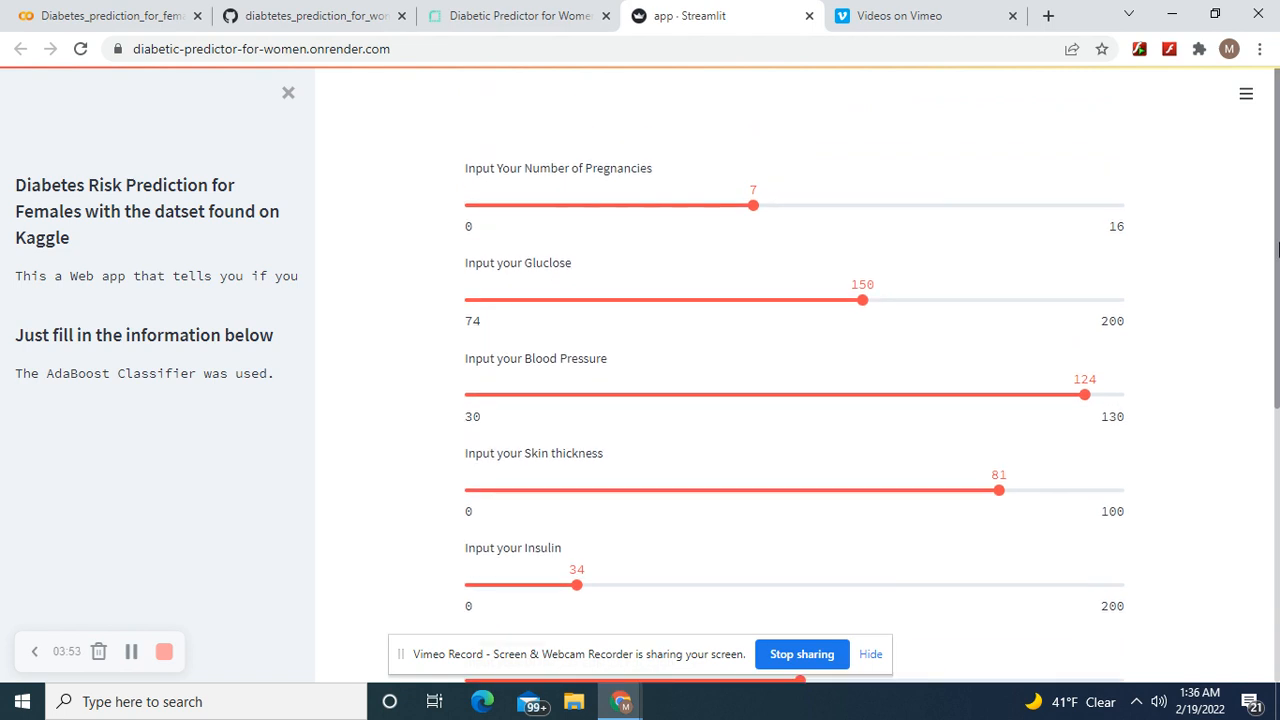
scroll(down, 3)
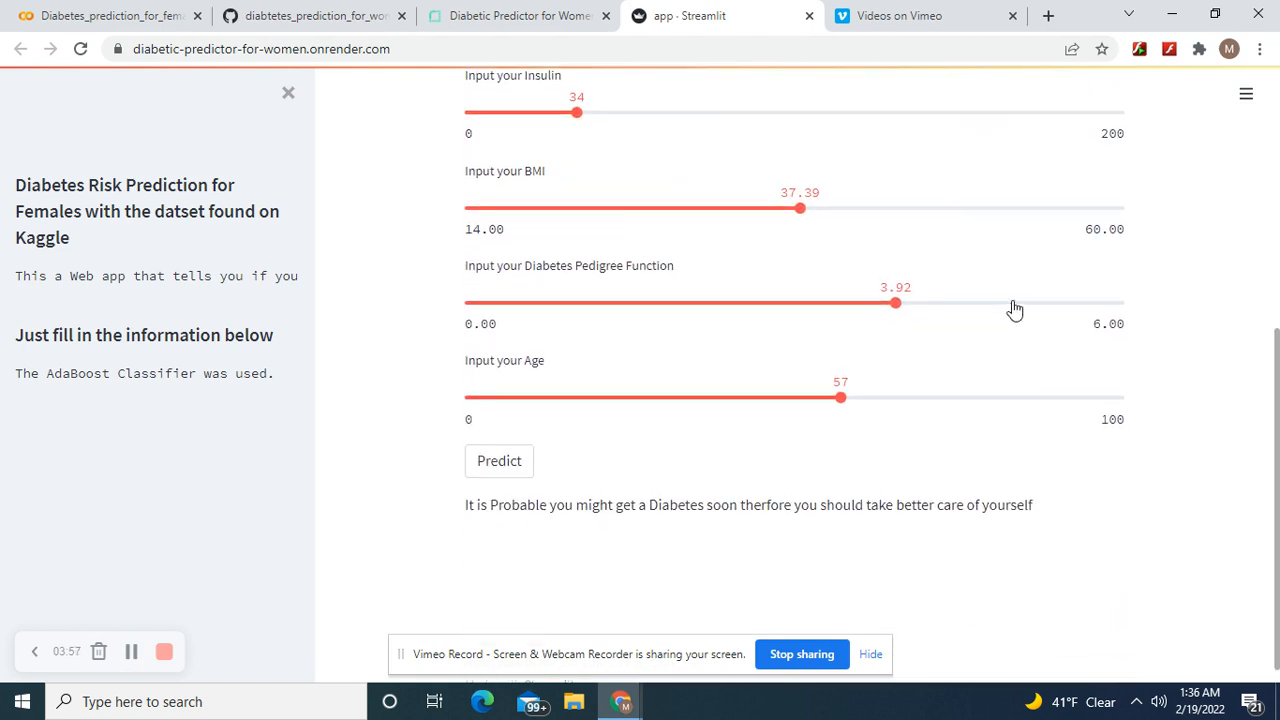
drag(896, 303, 1012, 321)
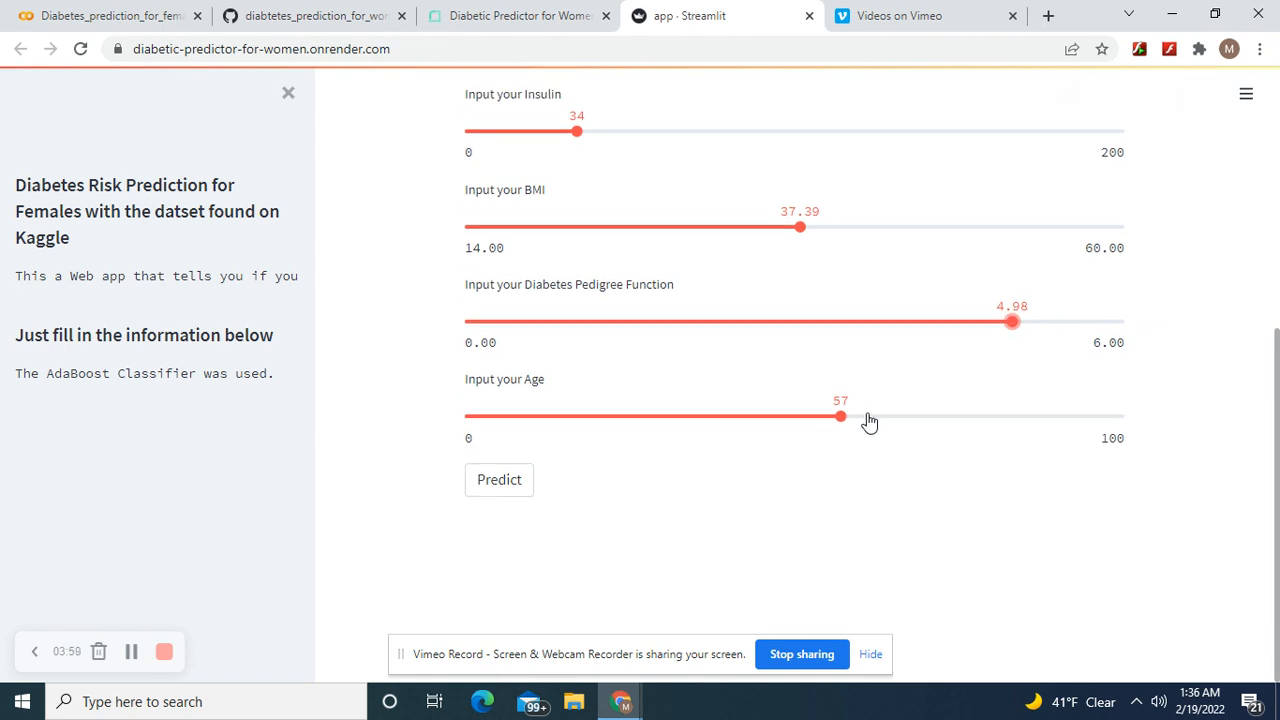
drag(840, 416, 873, 416)
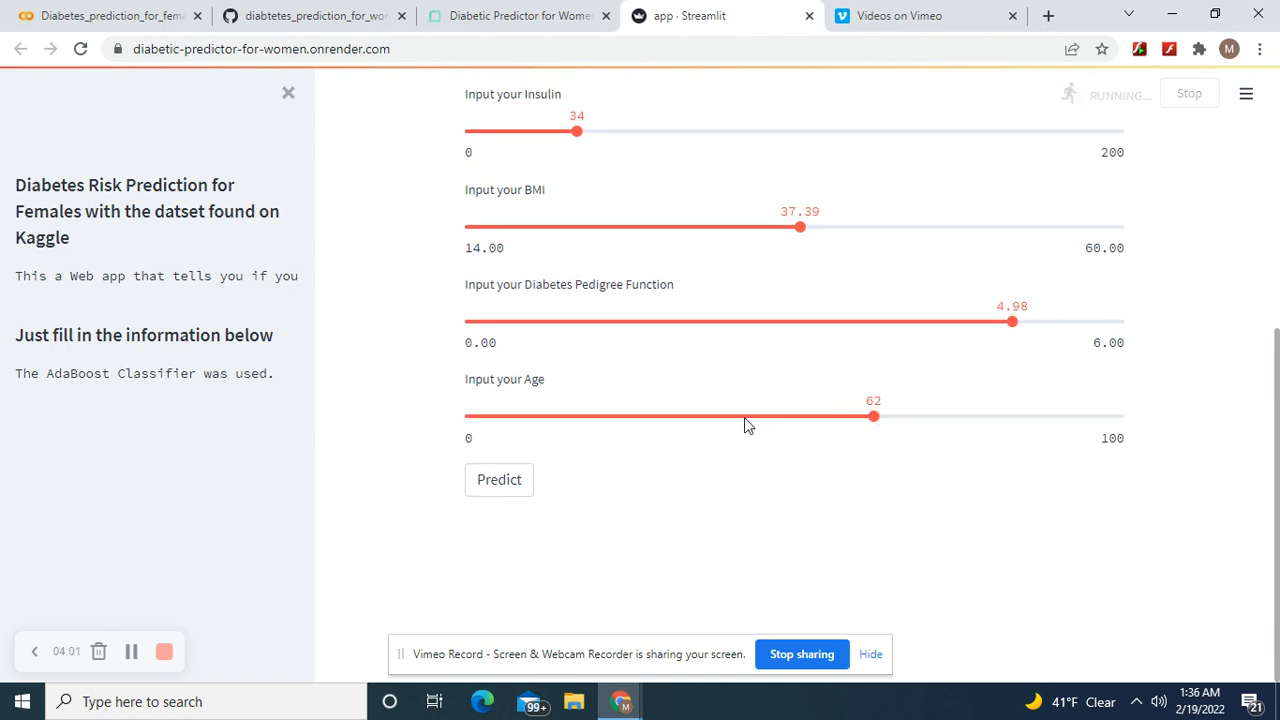
drag(873, 416, 886, 416)
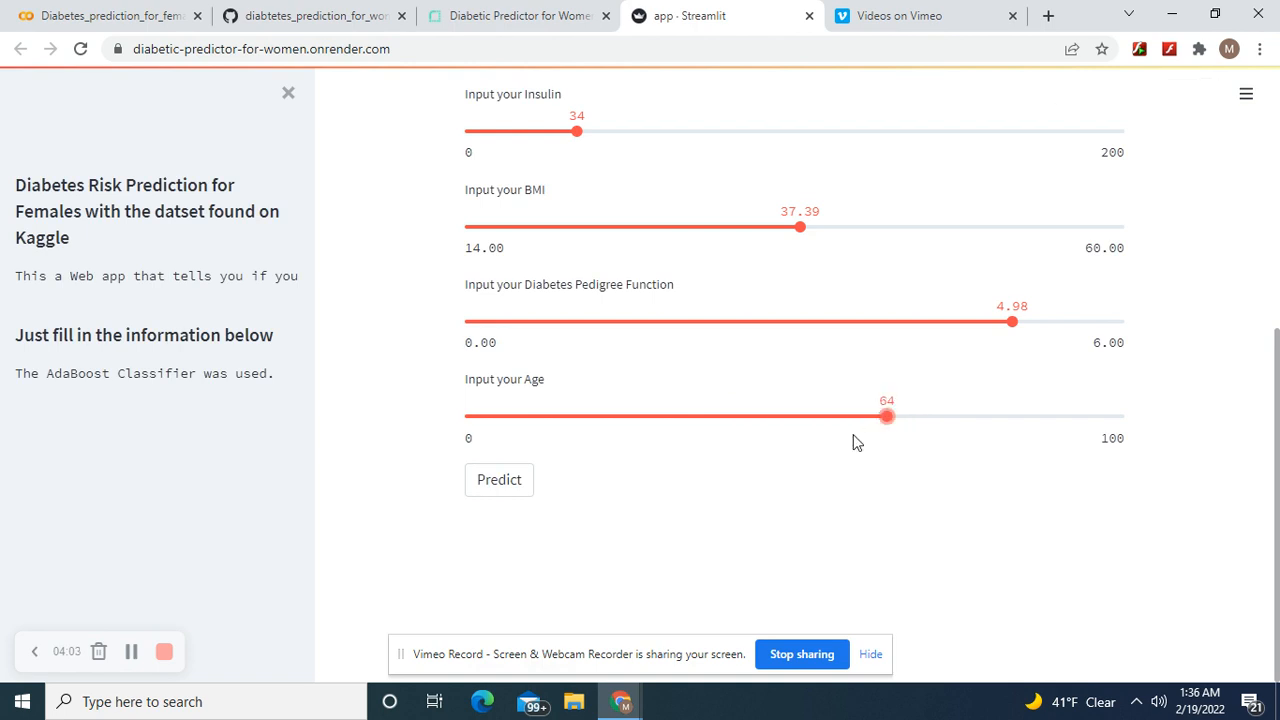
drag(887, 416, 794, 416)
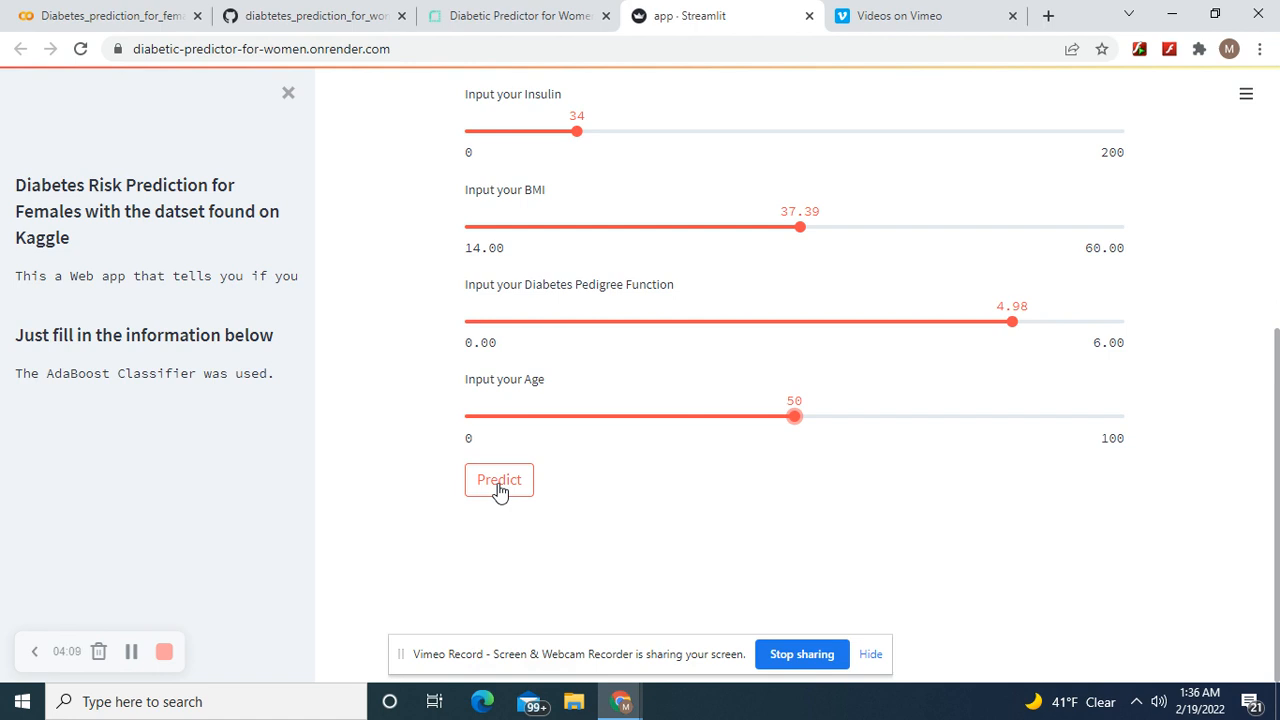
Step: Run Predict and view the probable-diabetes result
click(499, 480)
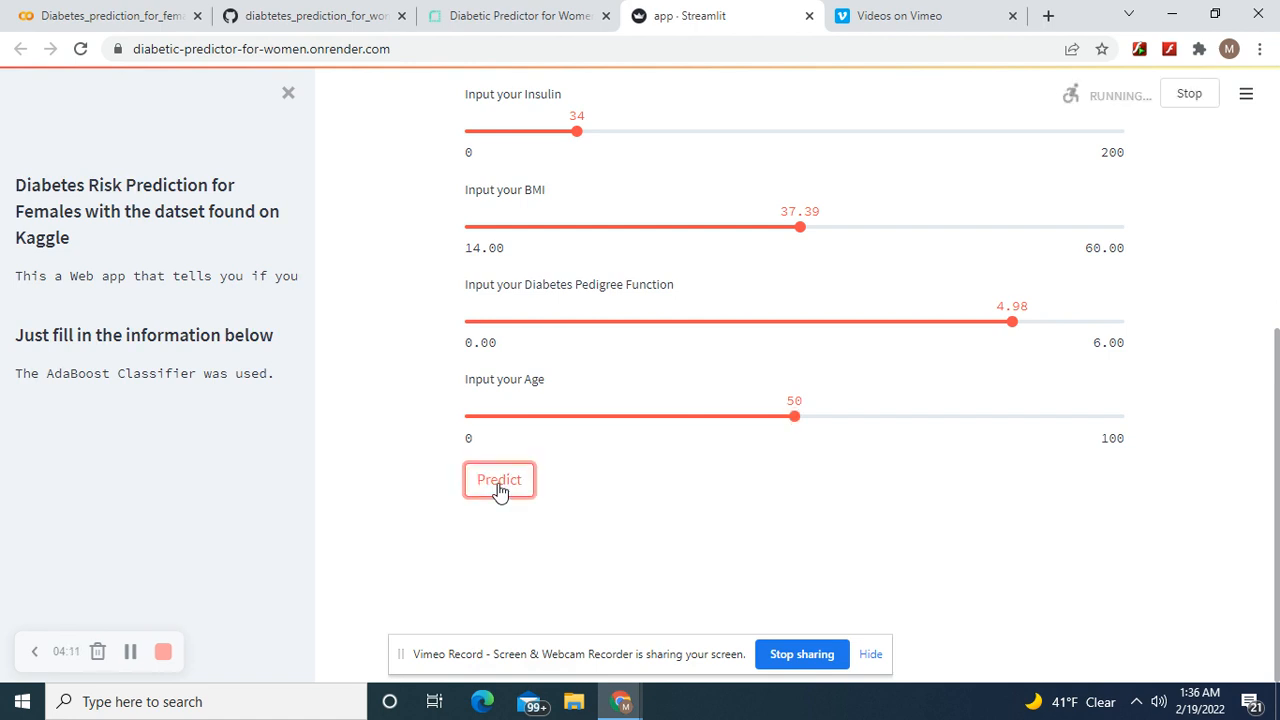
click(499, 479)
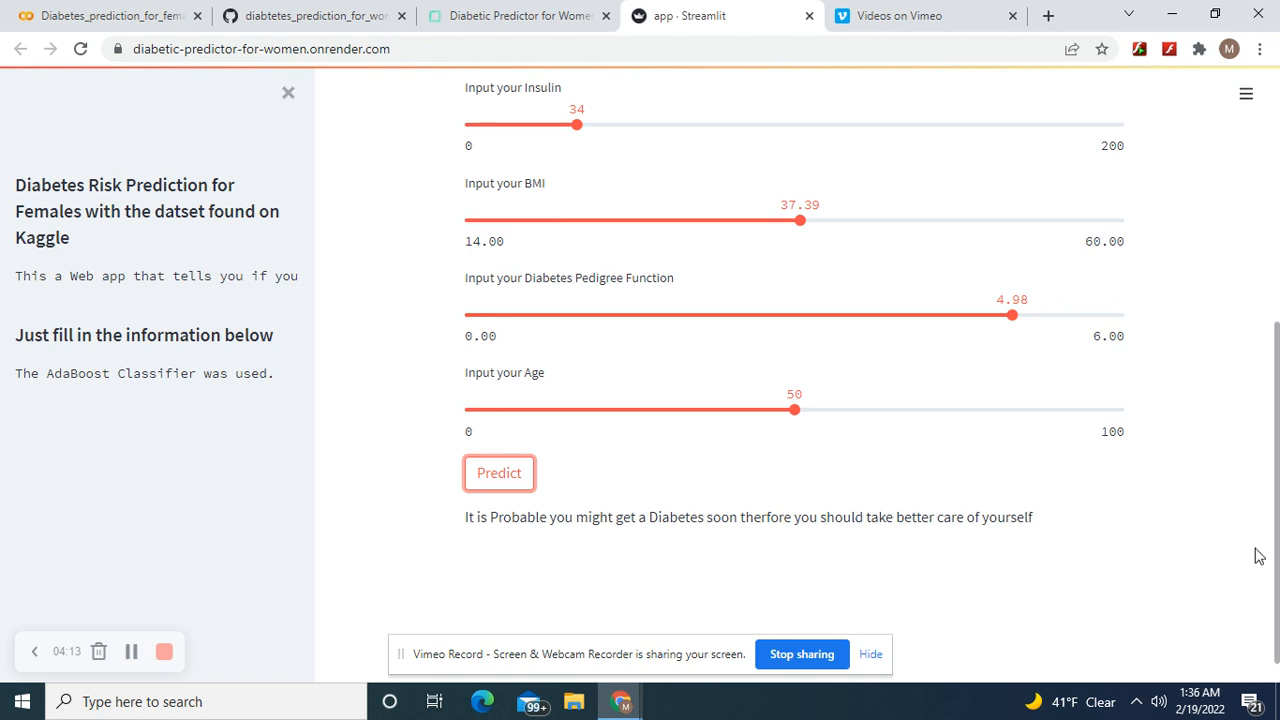
scroll(down, 3)
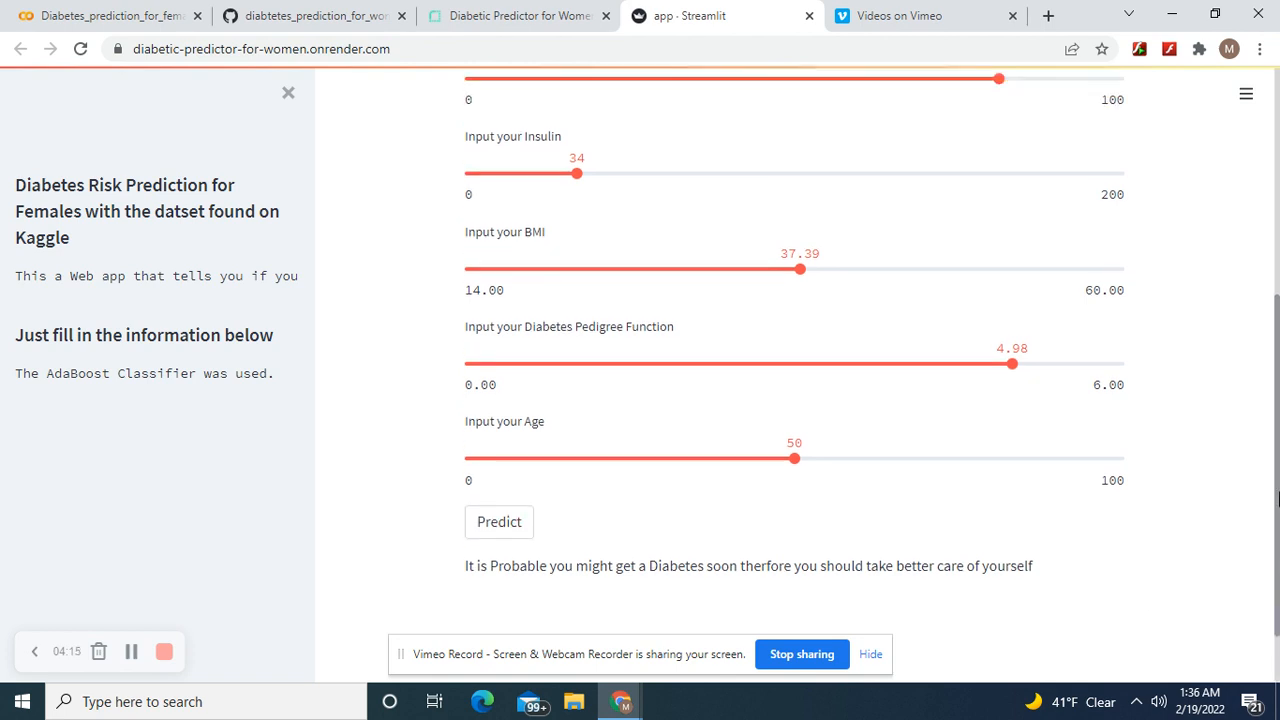
scroll(up, 3)
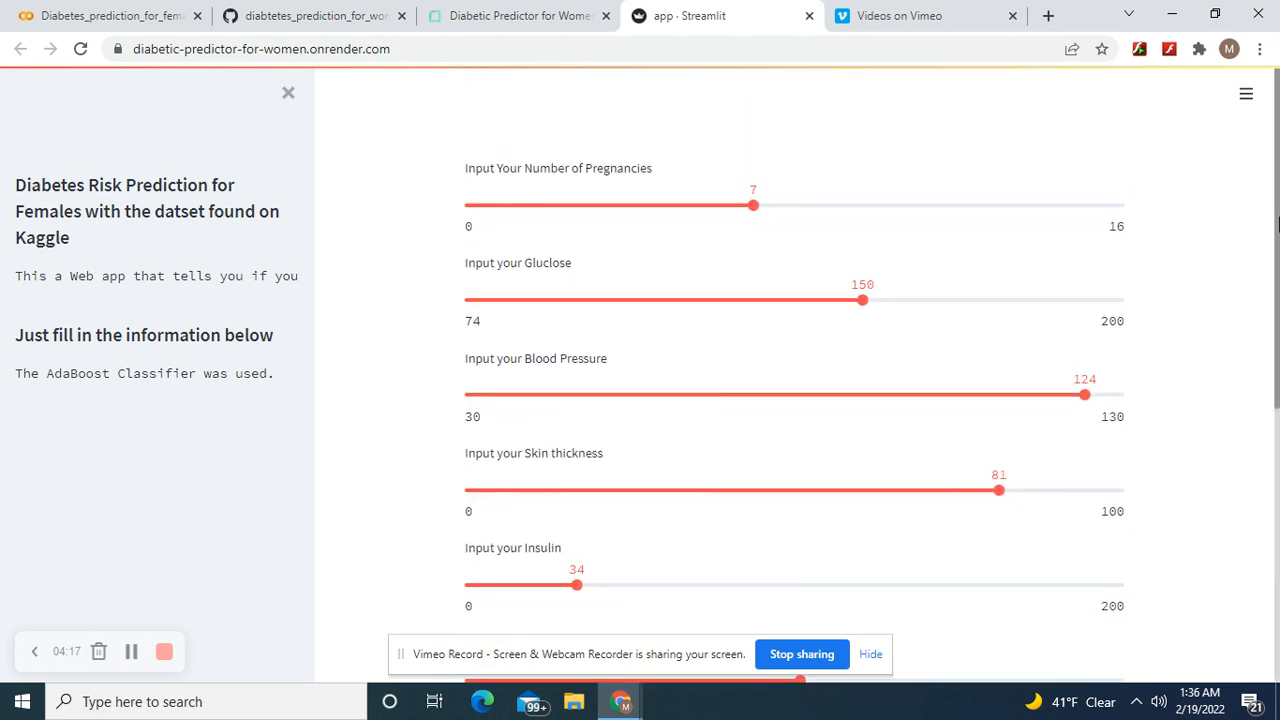
mouse_move(987, 206)
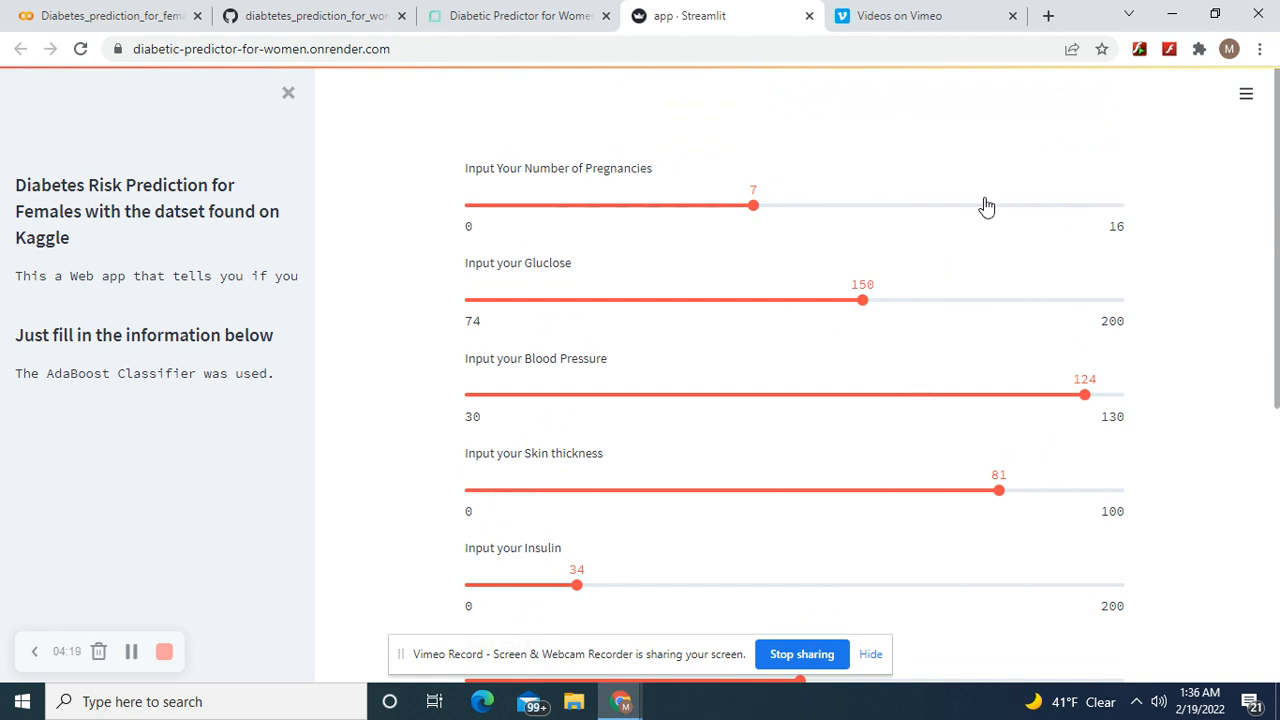
mouse_move(1085, 392)
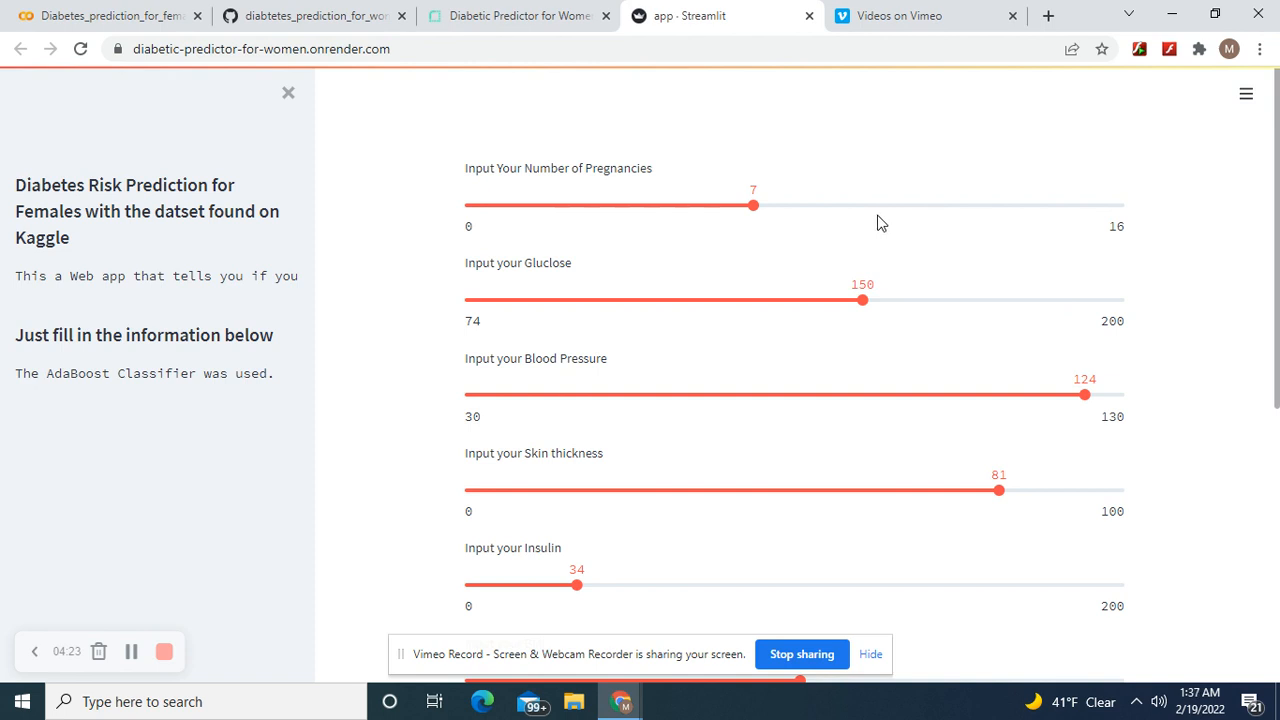
mouse_move(855, 177)
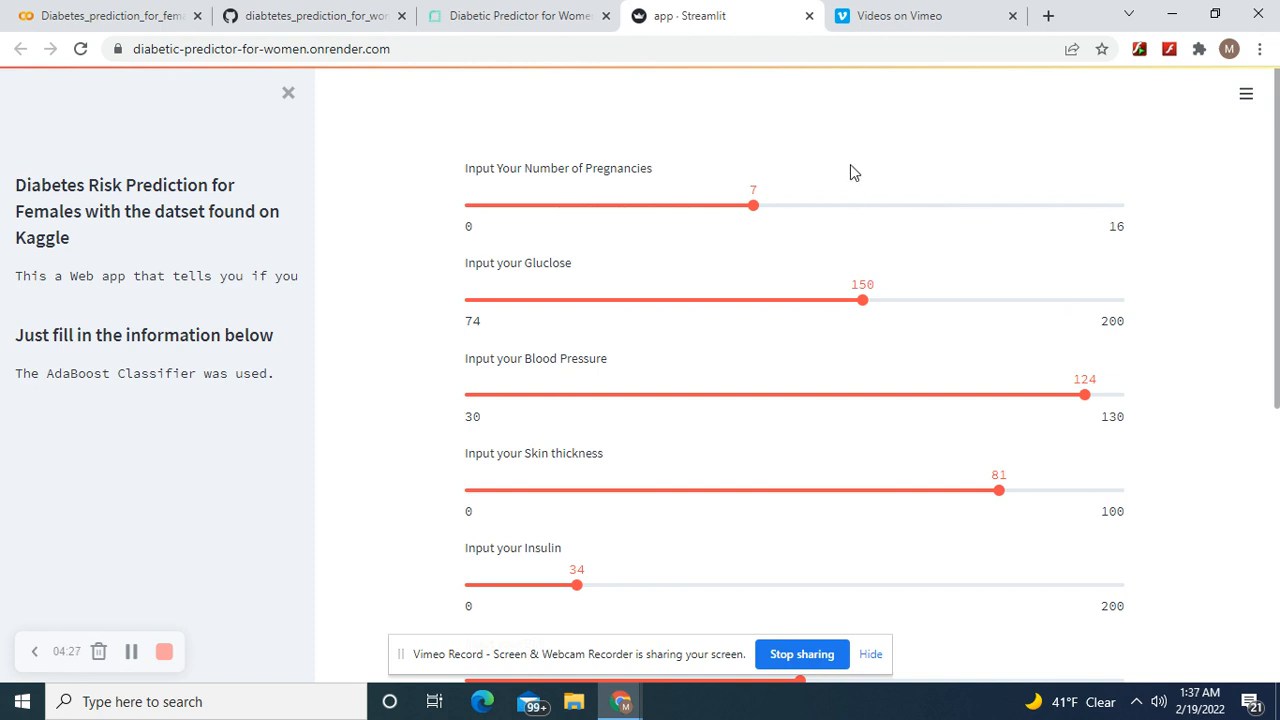
mouse_move(864, 167)
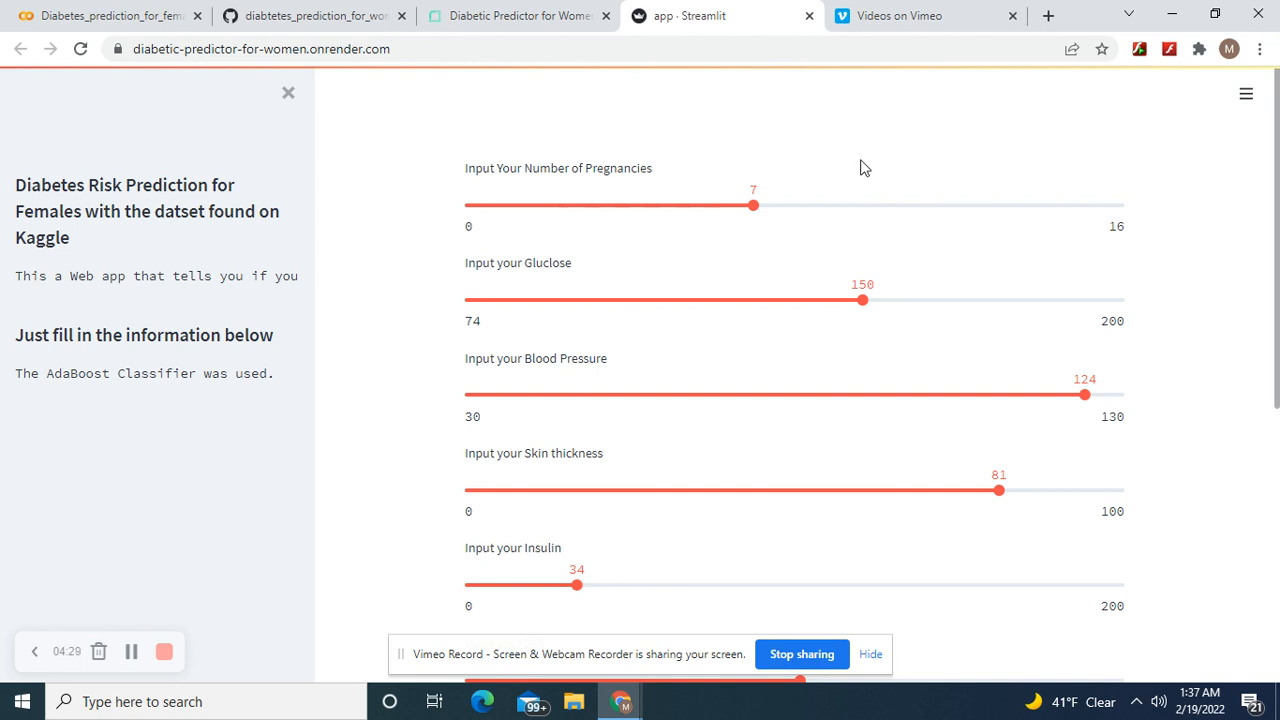
mouse_move(899, 116)
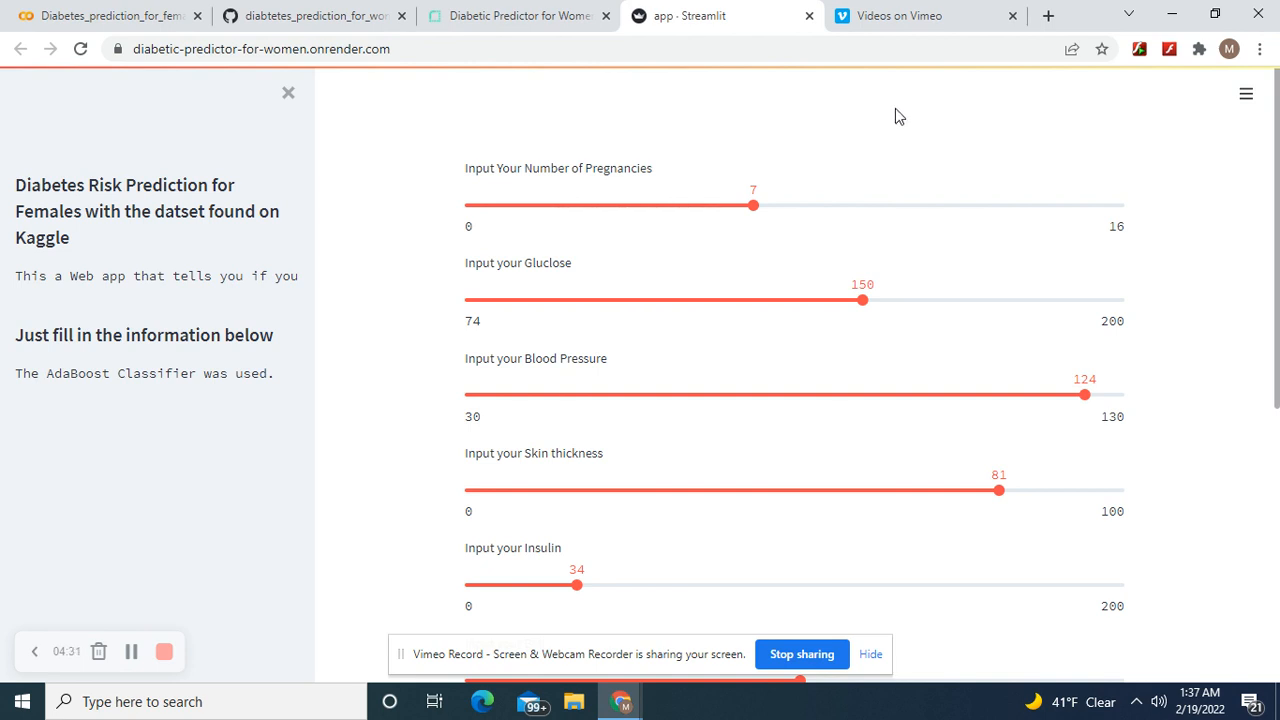
mouse_move(855, 271)
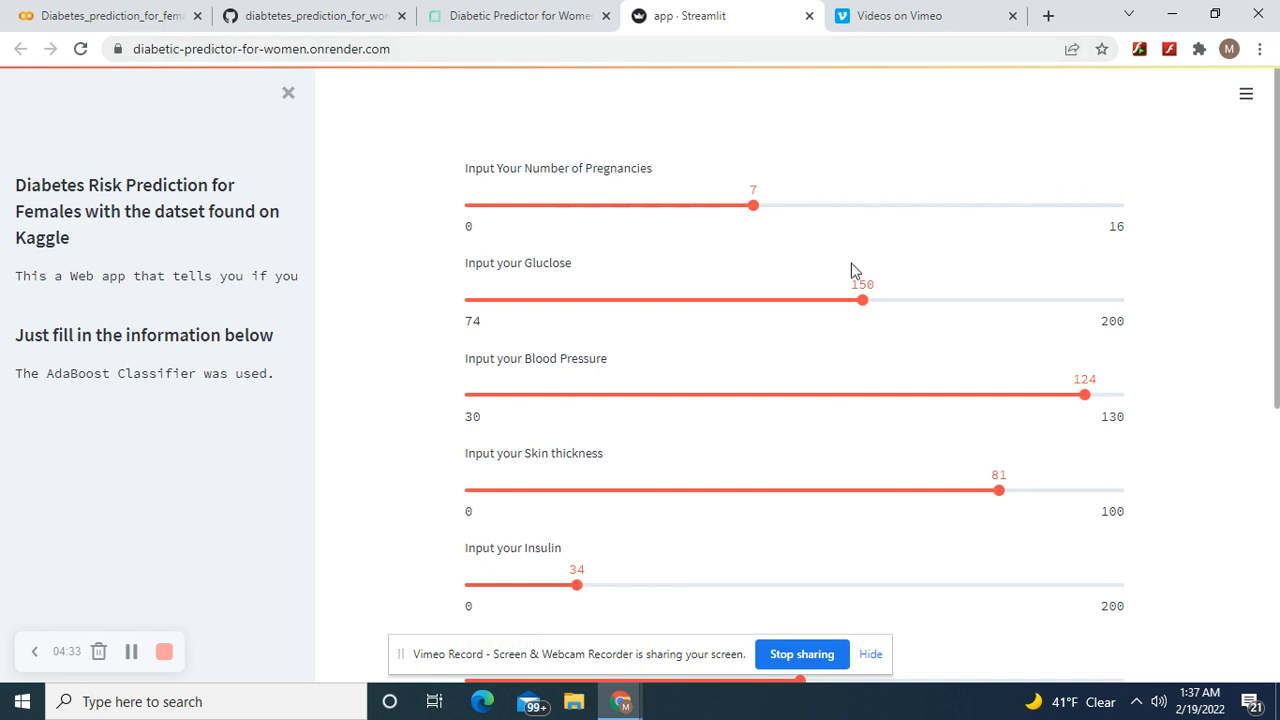